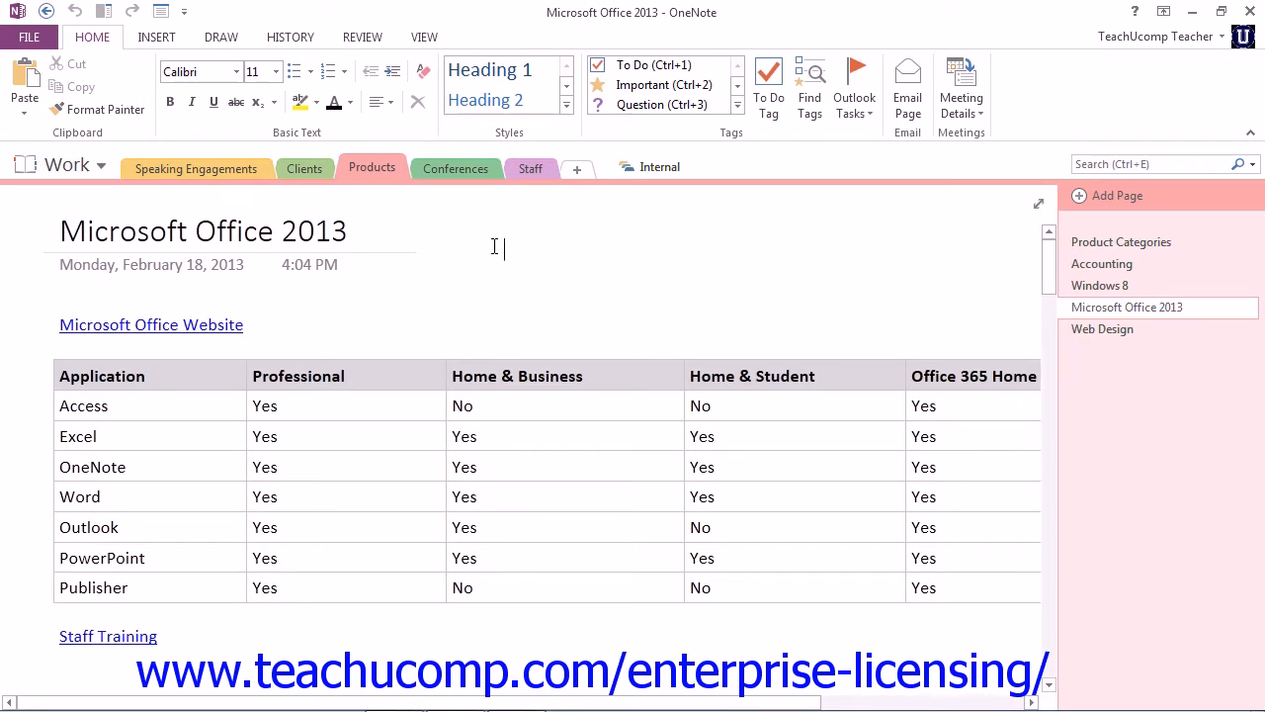
- Open the Print dialog for the Microsoft Office 2013 page from the File backstage
left_click(29, 36)
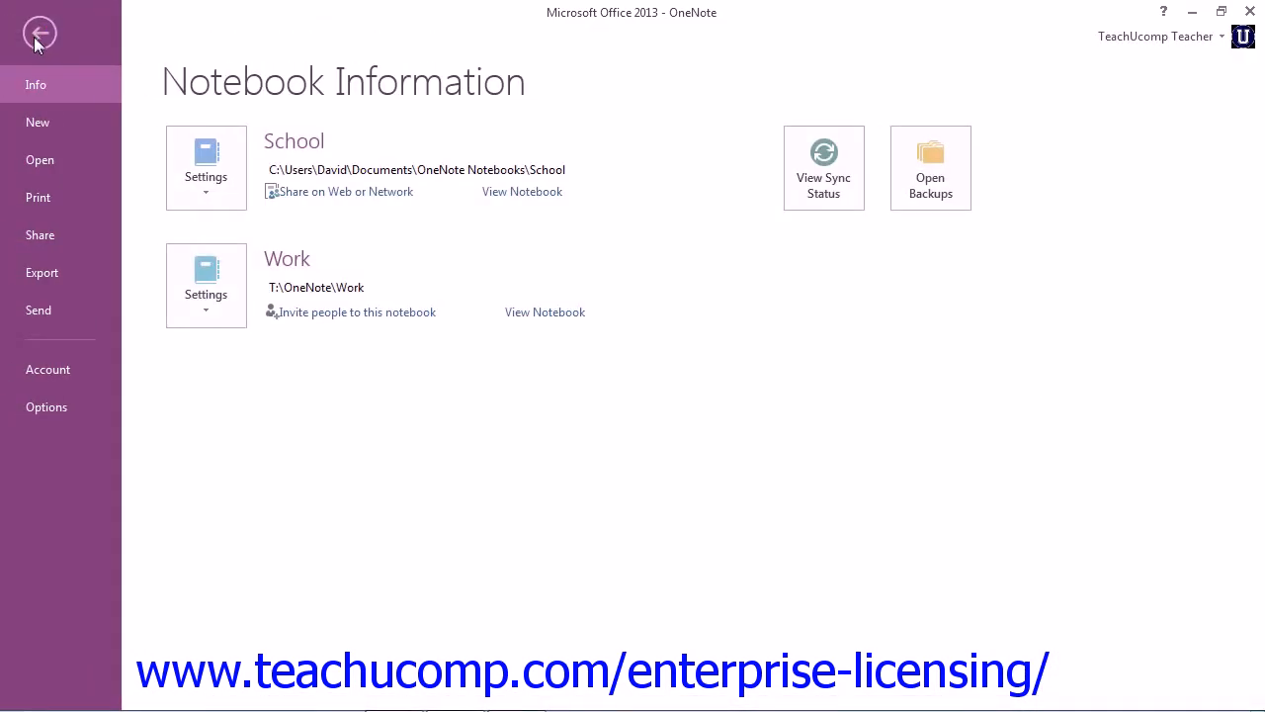
left_click(38, 197)
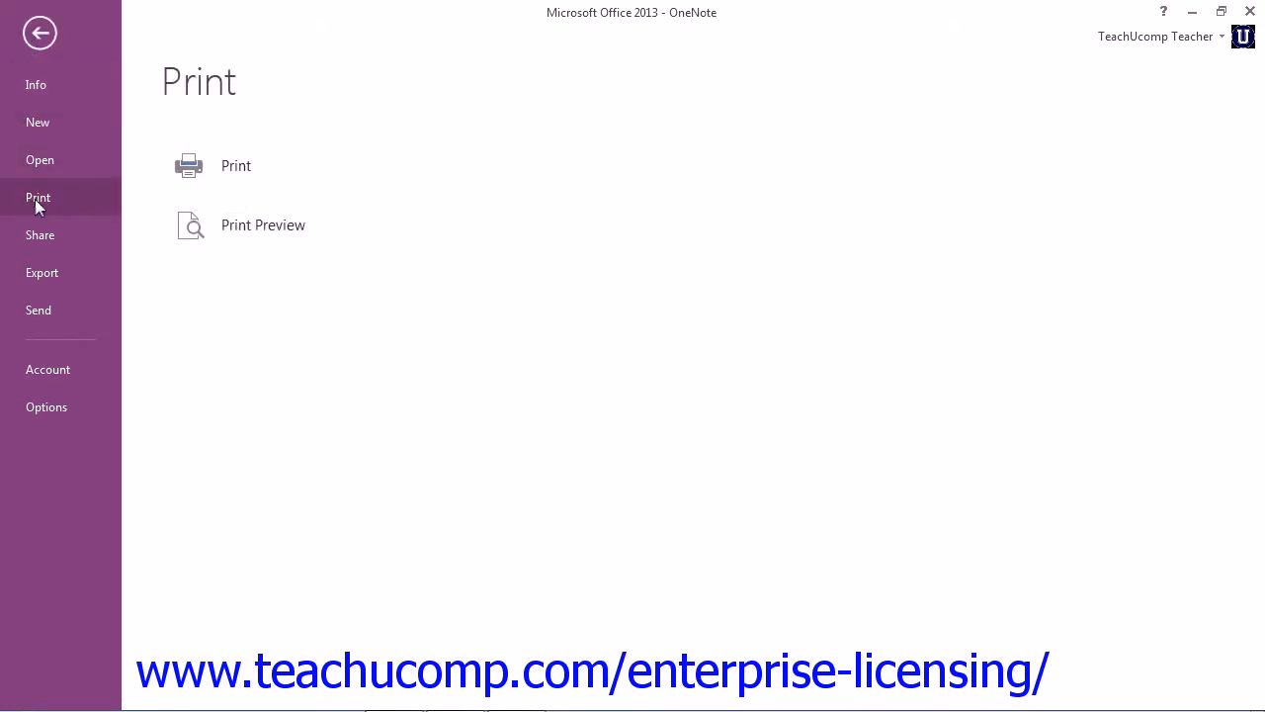
left_click(237, 166)
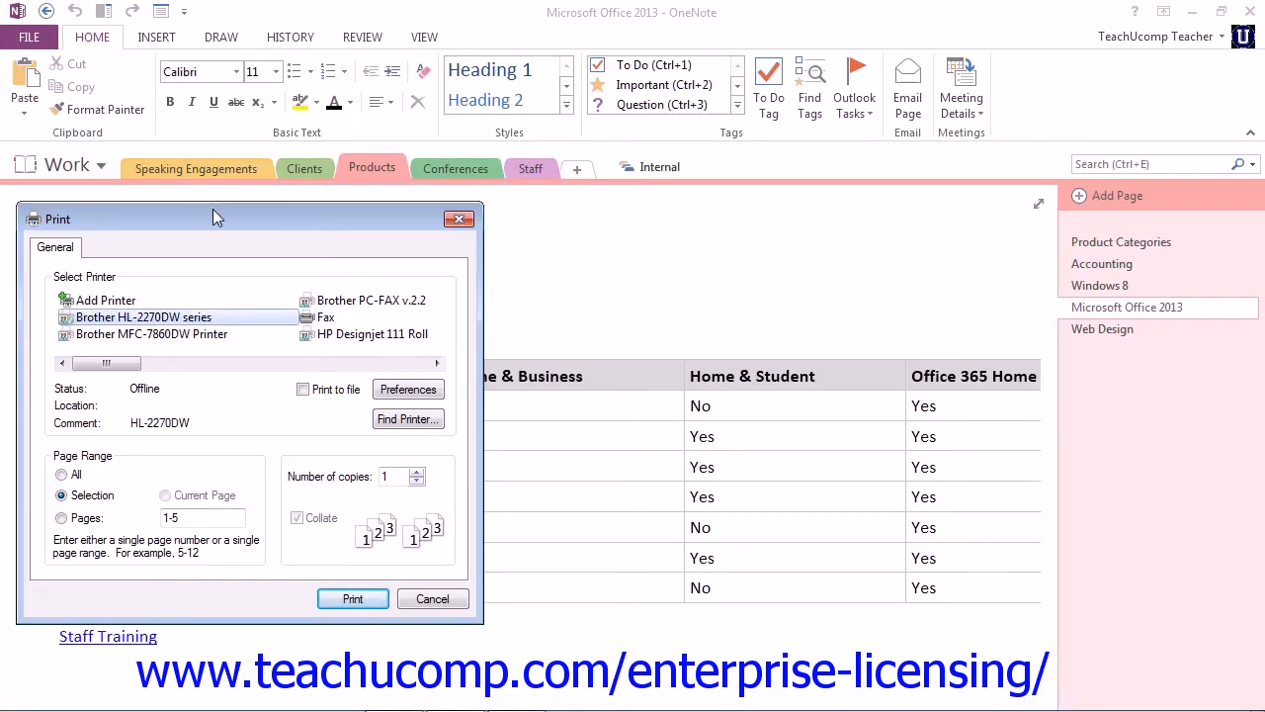
- Move the Print dialog aside and select the Brother MFC-7860DW Printer
left_click_drag(217, 218, 297, 158)
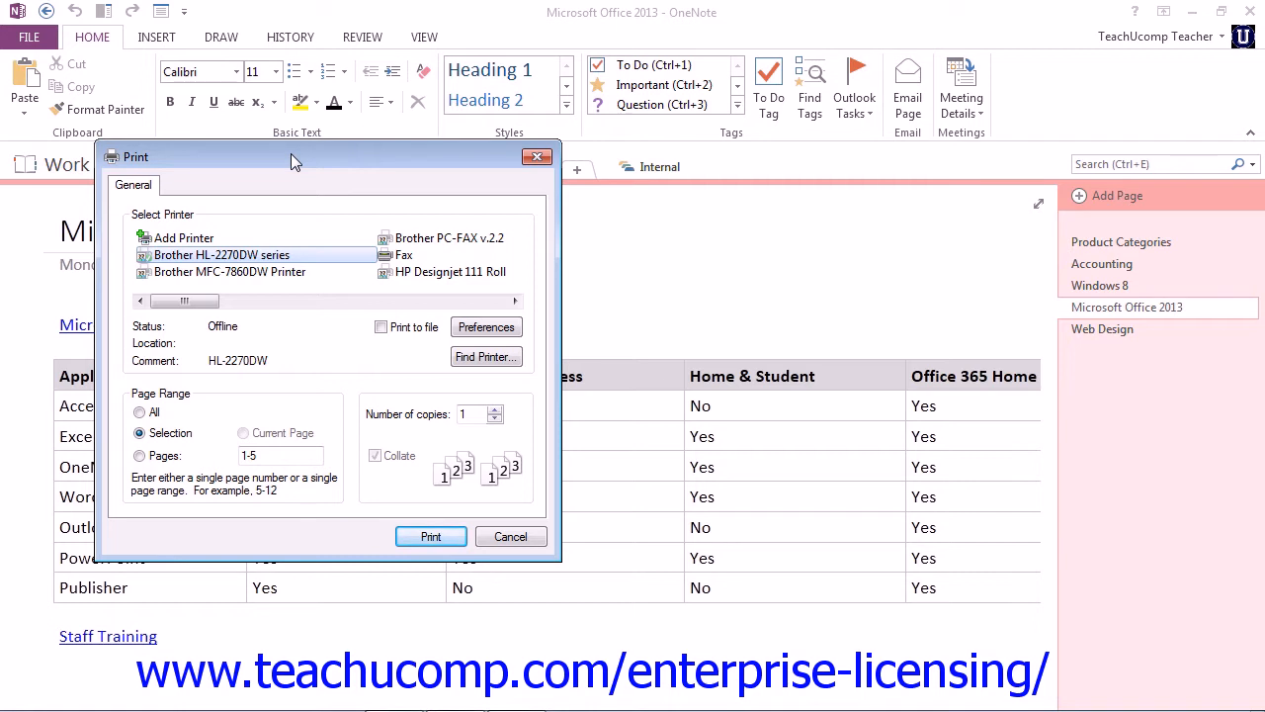
mouse_move(230, 282)
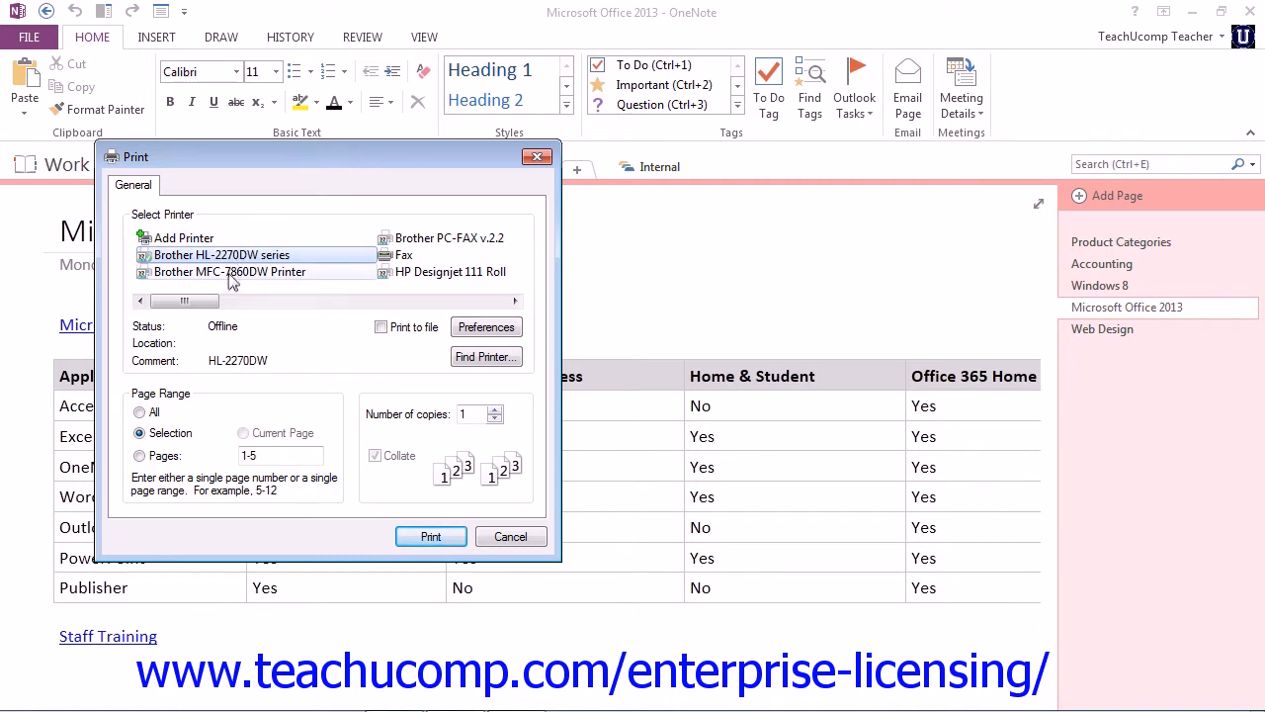
left_click(229, 271)
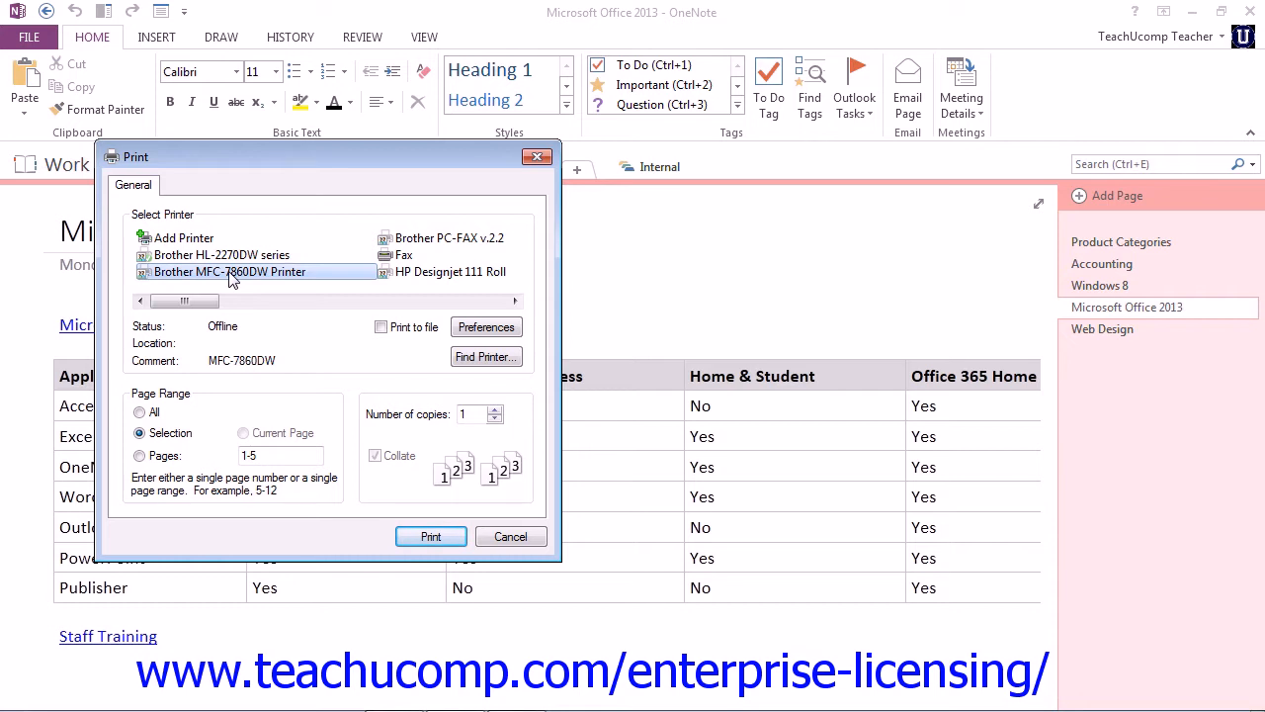
mouse_move(229, 272)
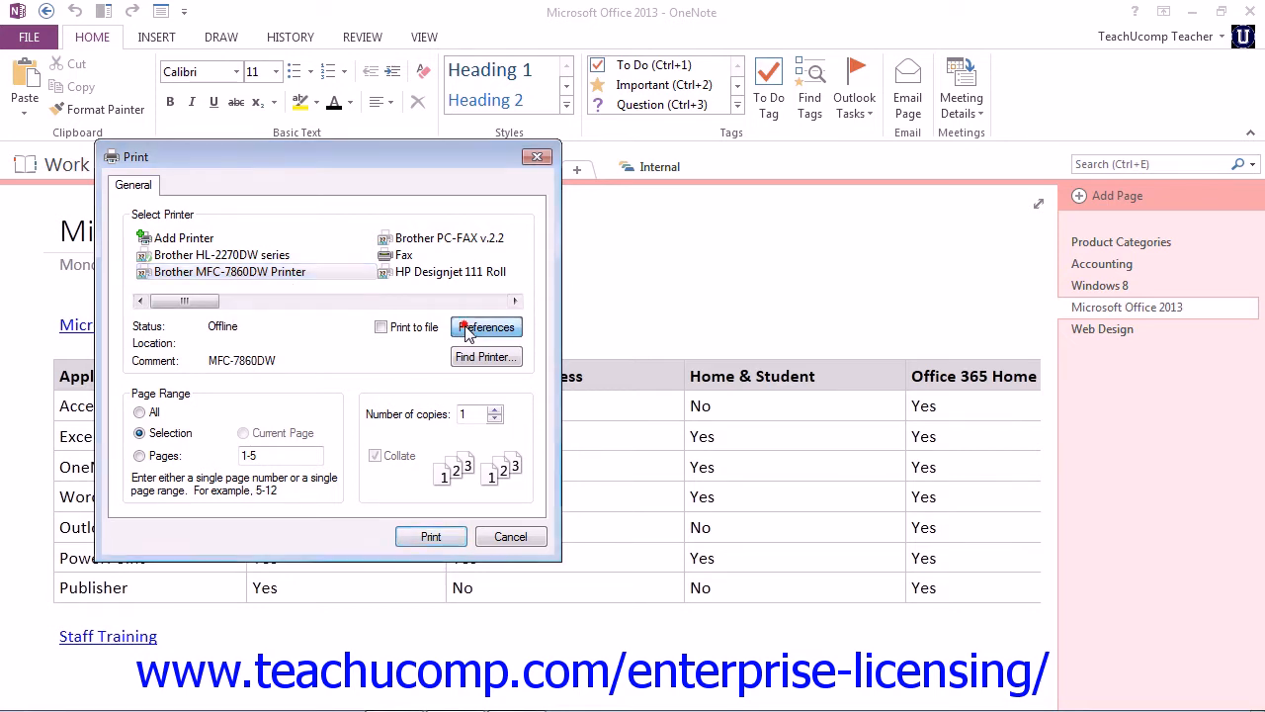
left_click(485, 327)
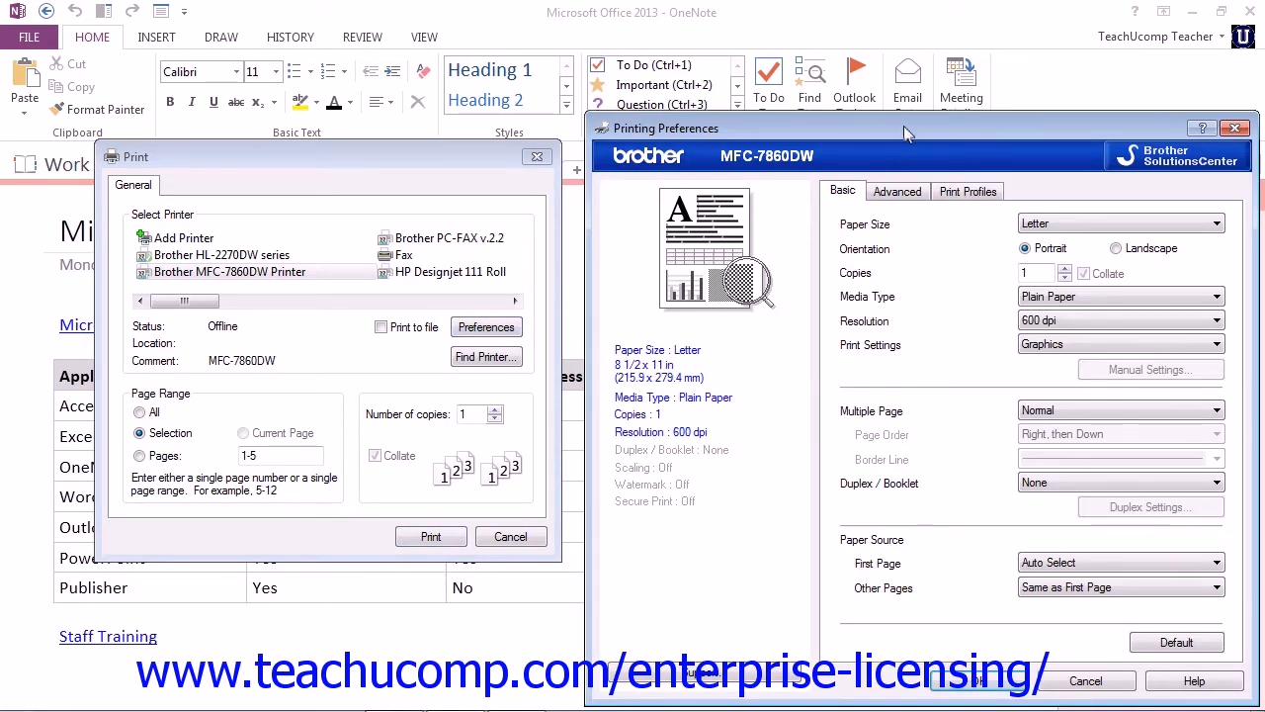
left_click_drag(899, 129, 771, 65)
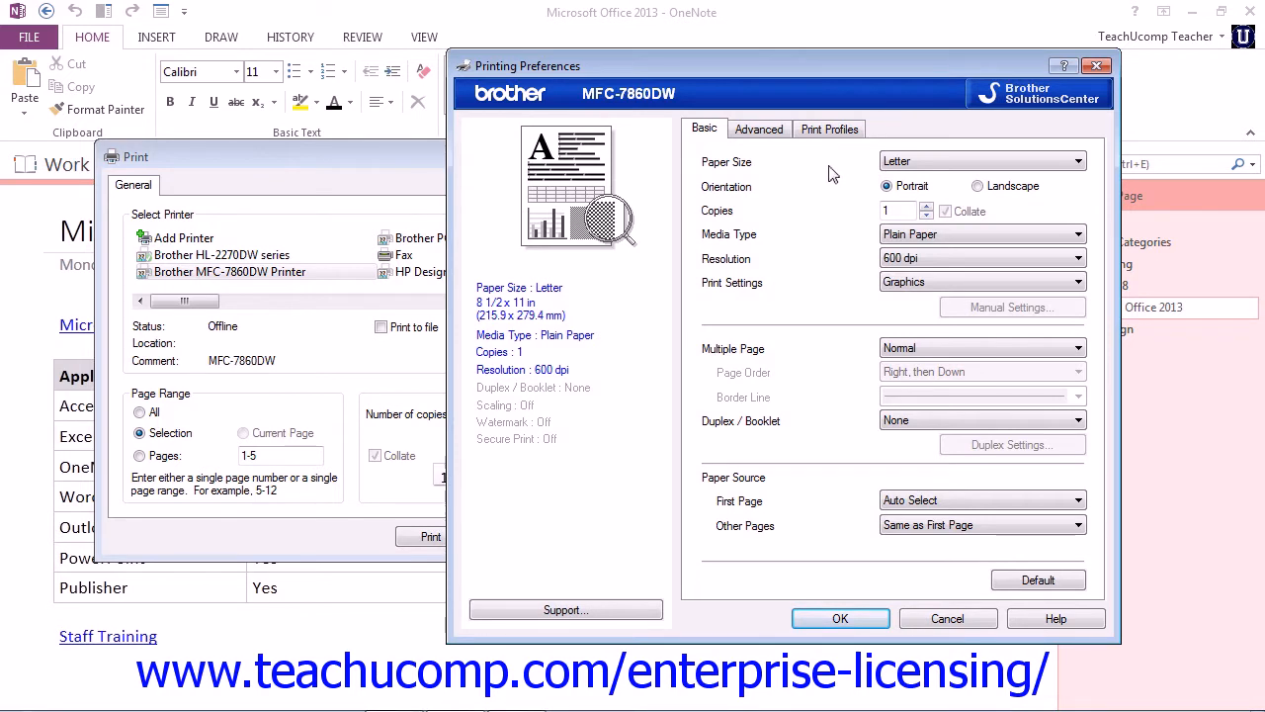
mouse_move(839, 218)
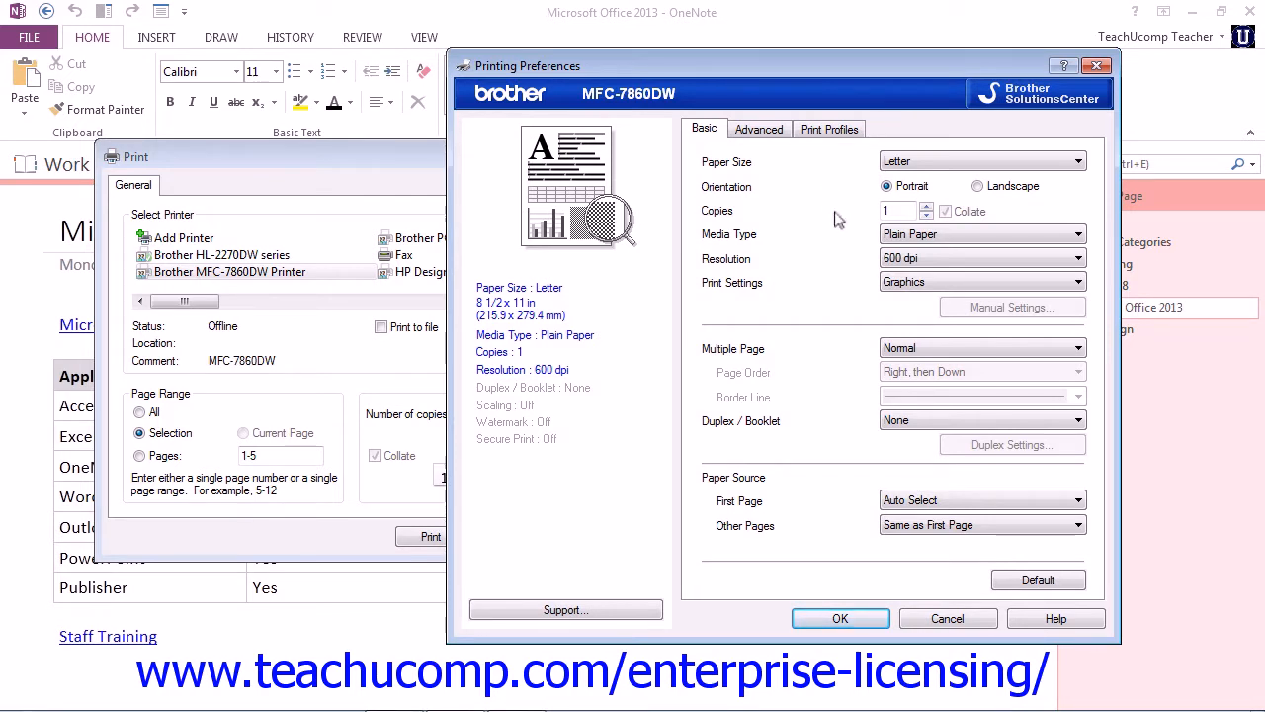
left_click(1078, 234)
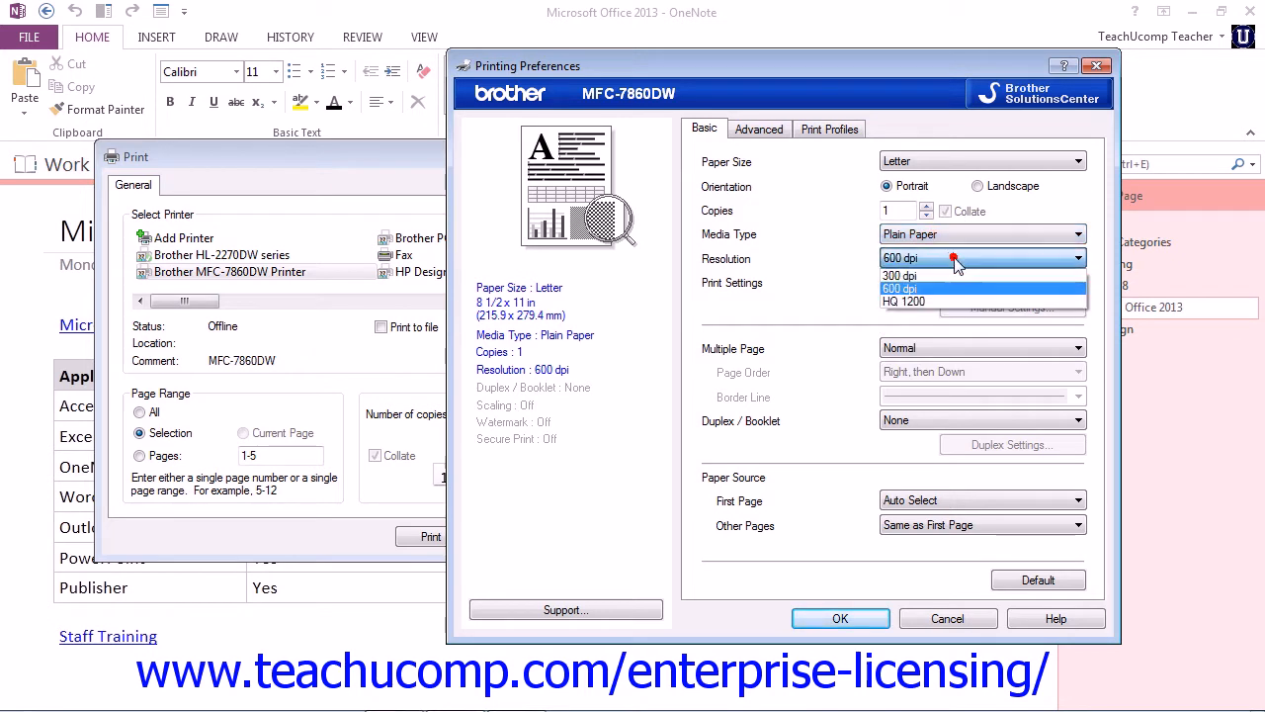
left_click(899, 288)
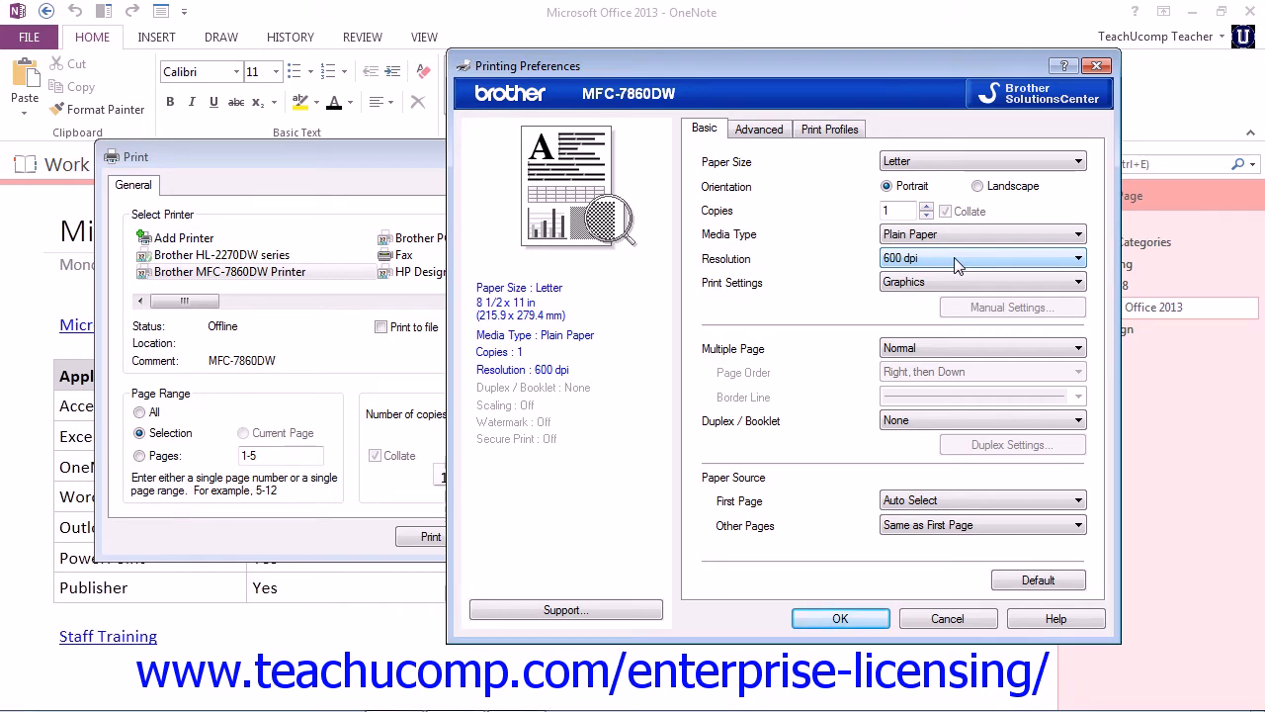
left_click(946, 618)
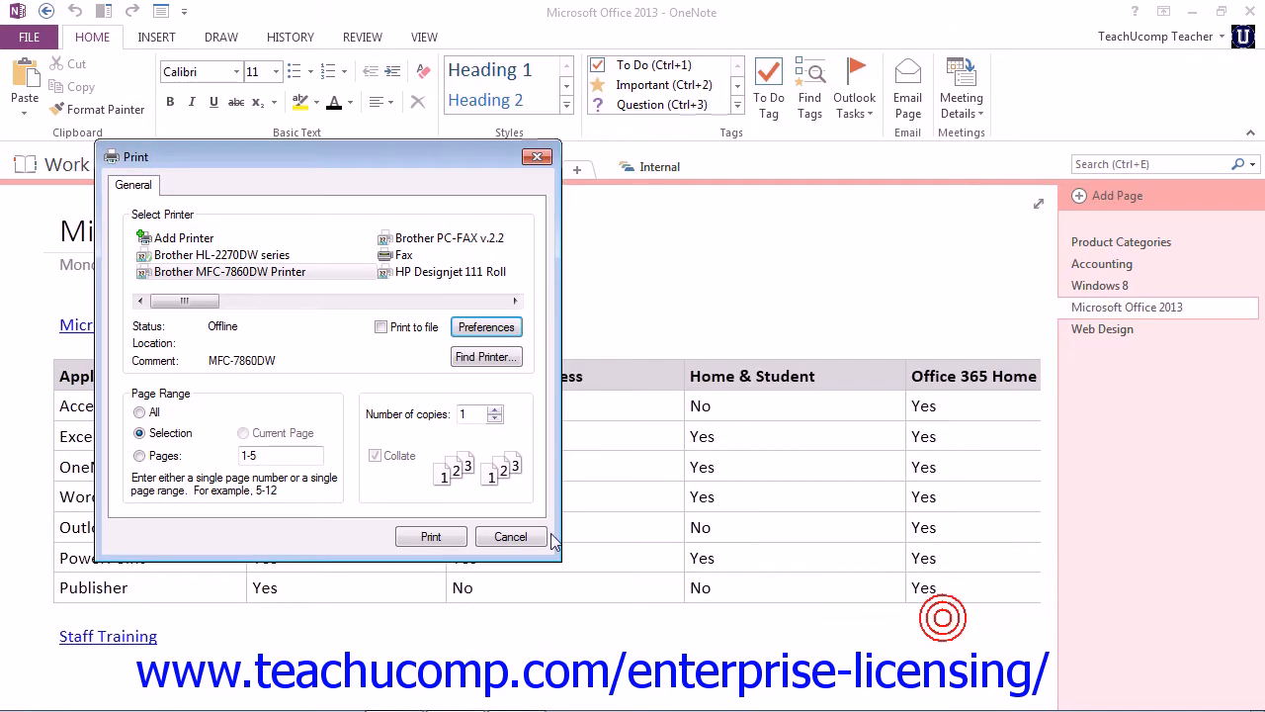
mouse_move(368, 452)
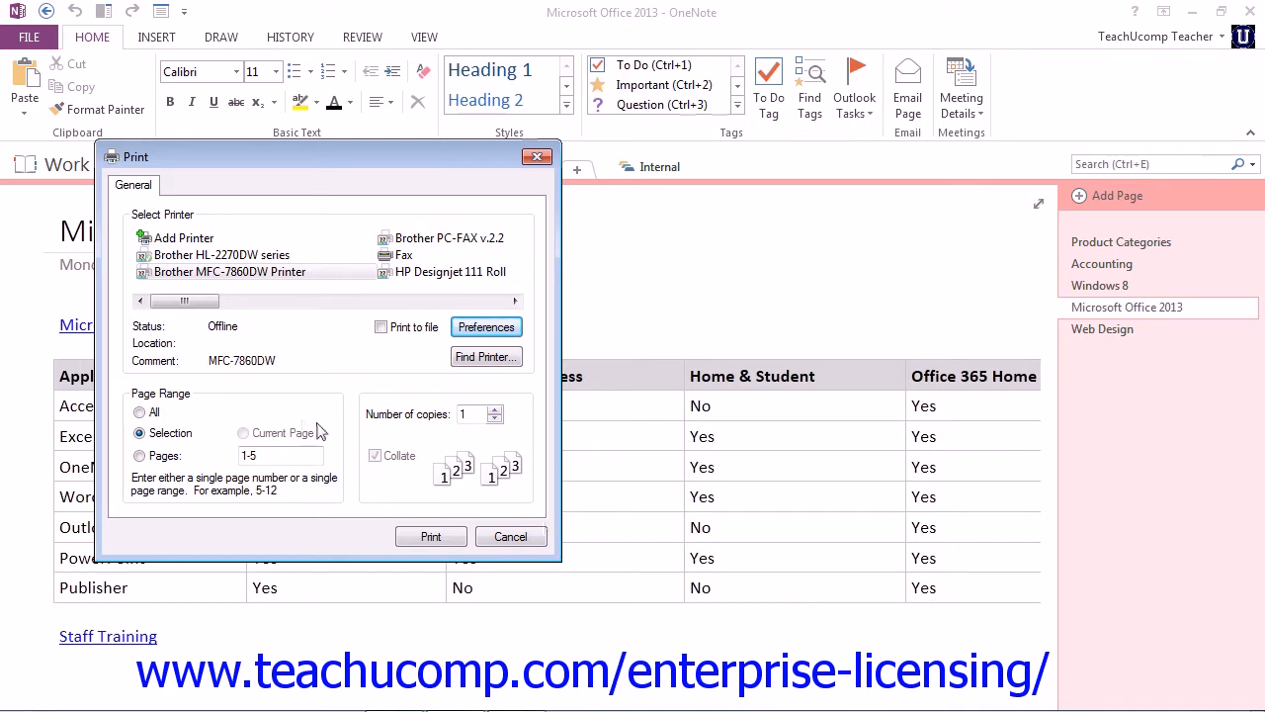
mouse_move(187, 404)
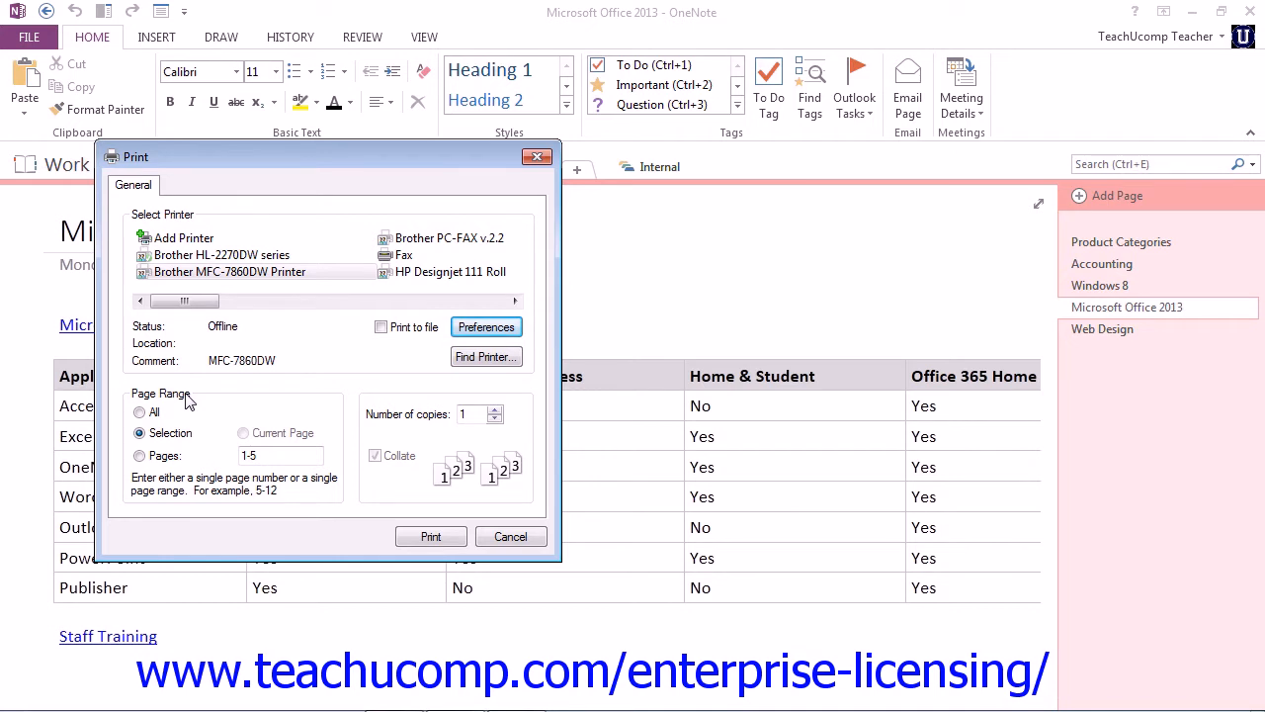
- Switch the page range through All and Selection, settling on Pages
left_click(138, 412)
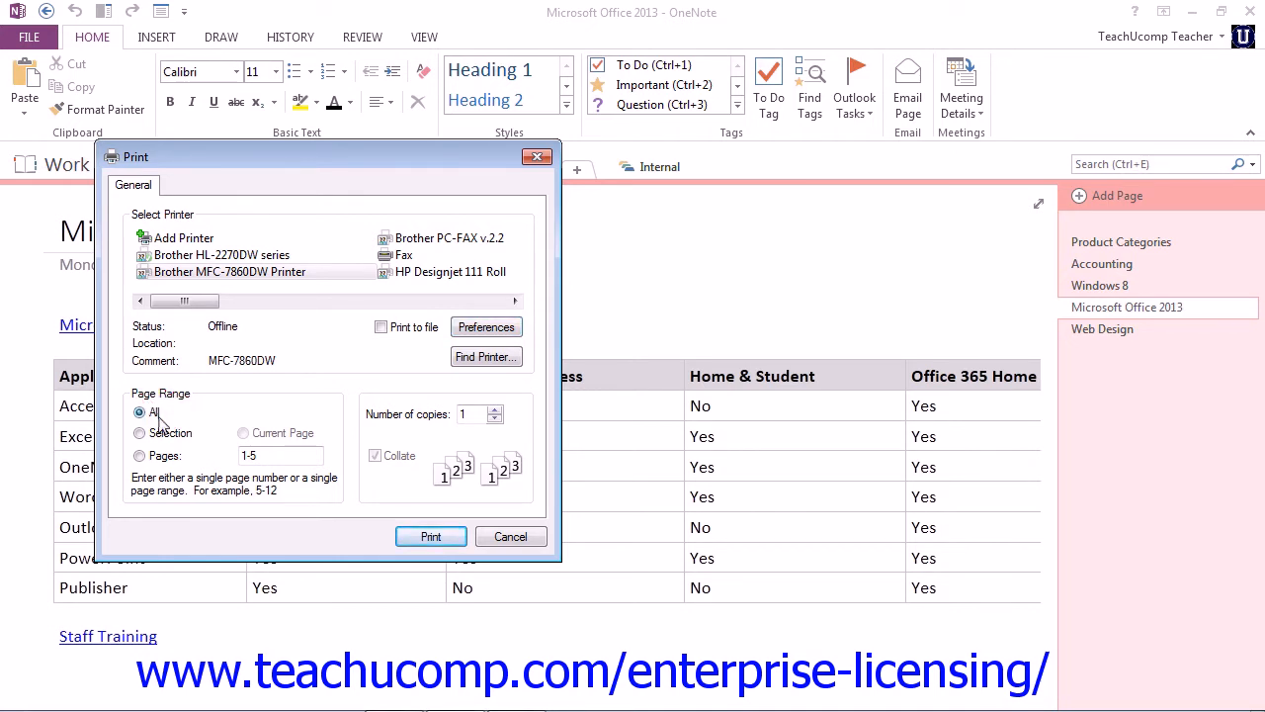
left_click(139, 433)
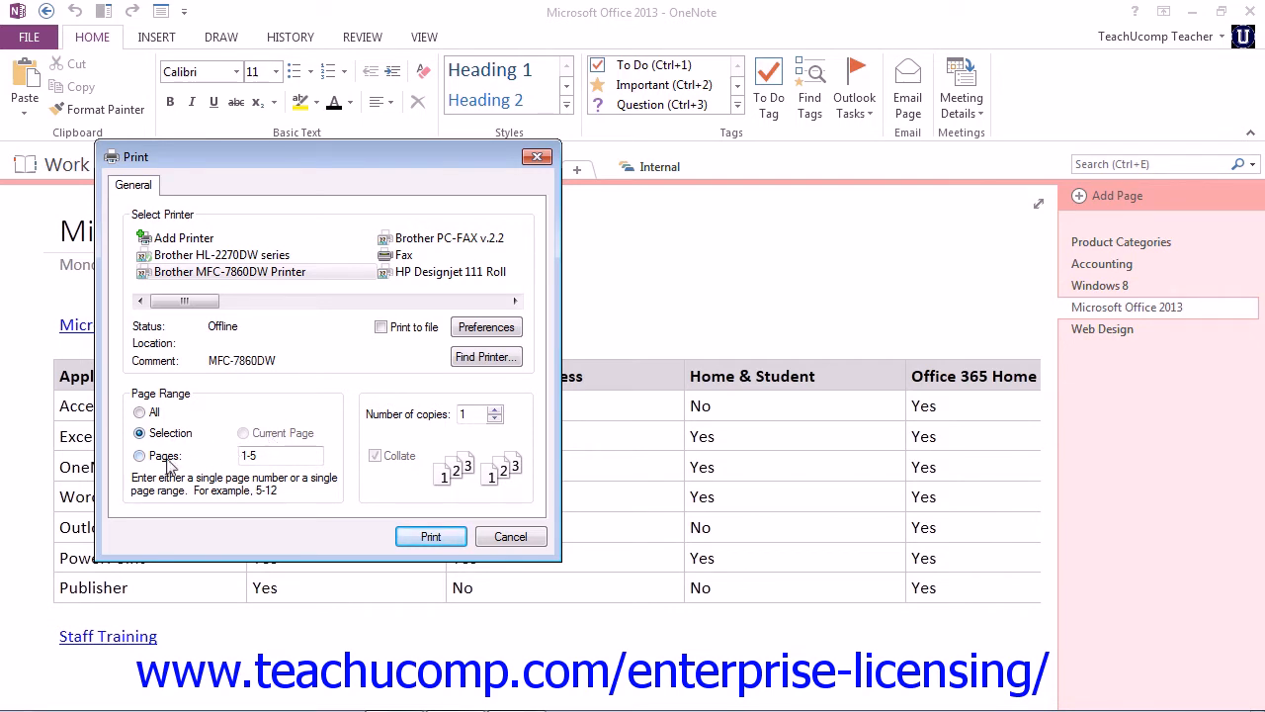
left_click(138, 456)
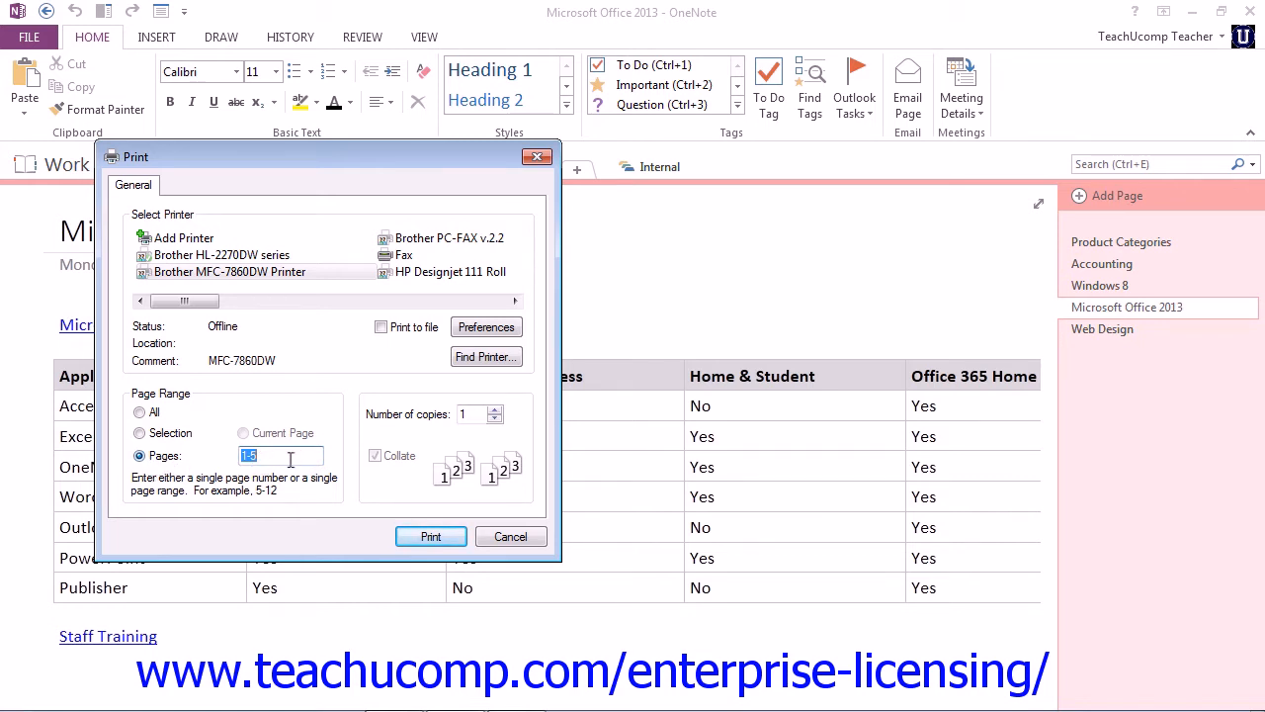
- Enter '1-3, 5' in the Pages box
type("1")
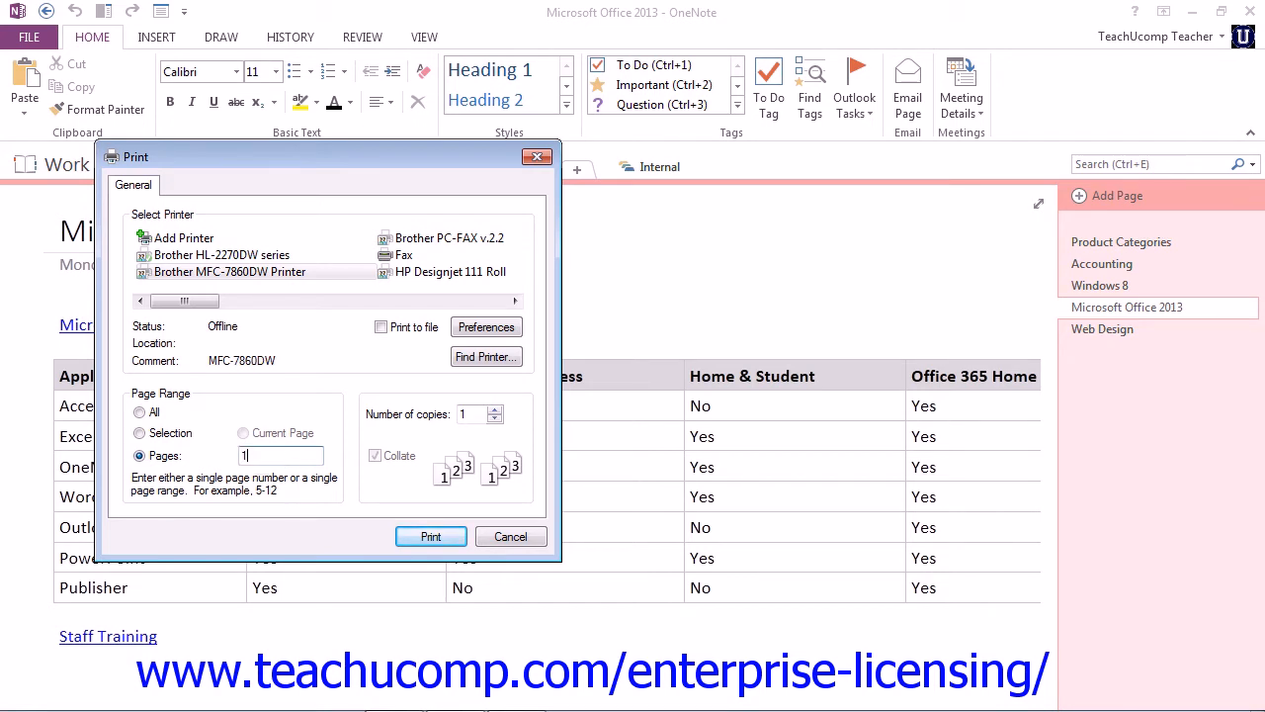
type("-3")
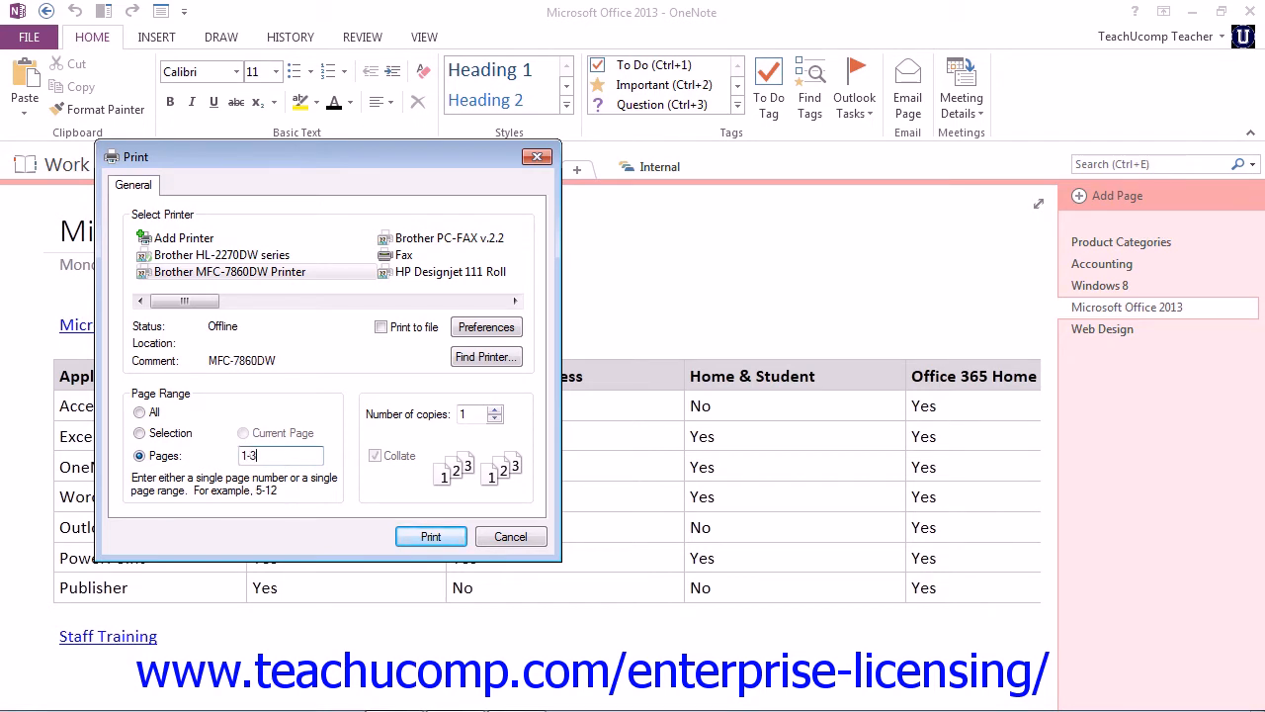
type(", 5")
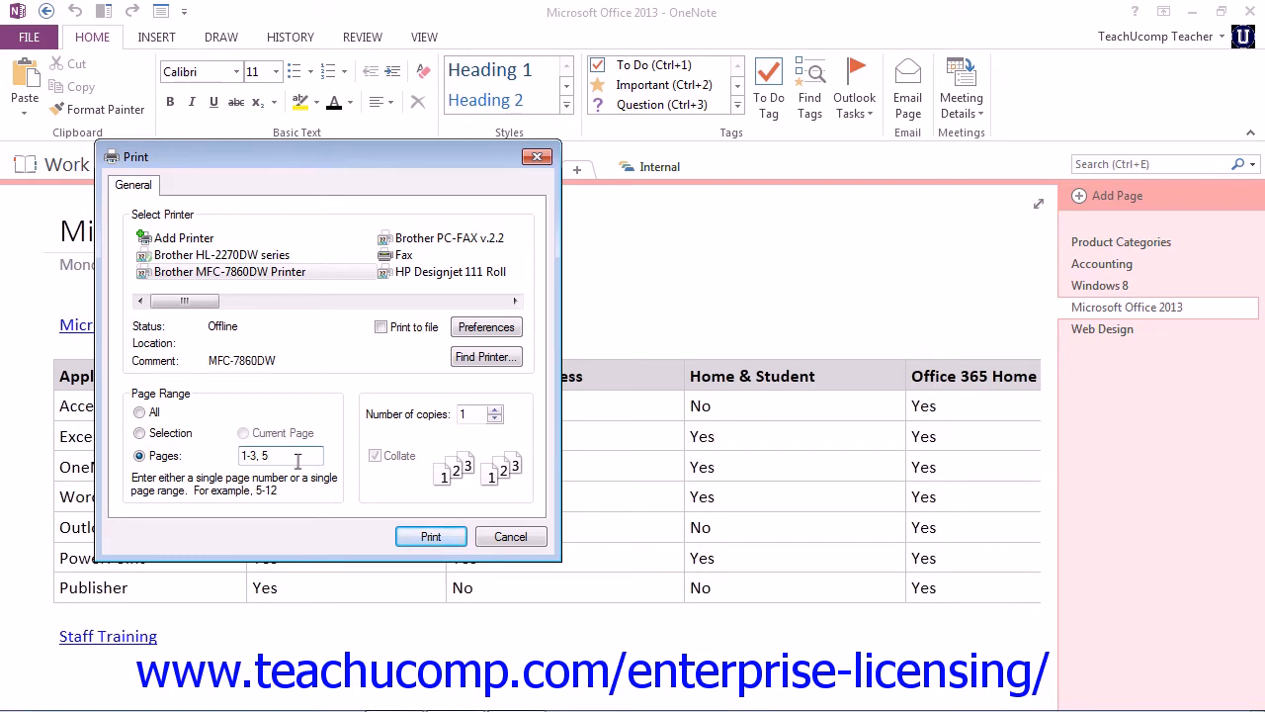
mouse_move(456, 434)
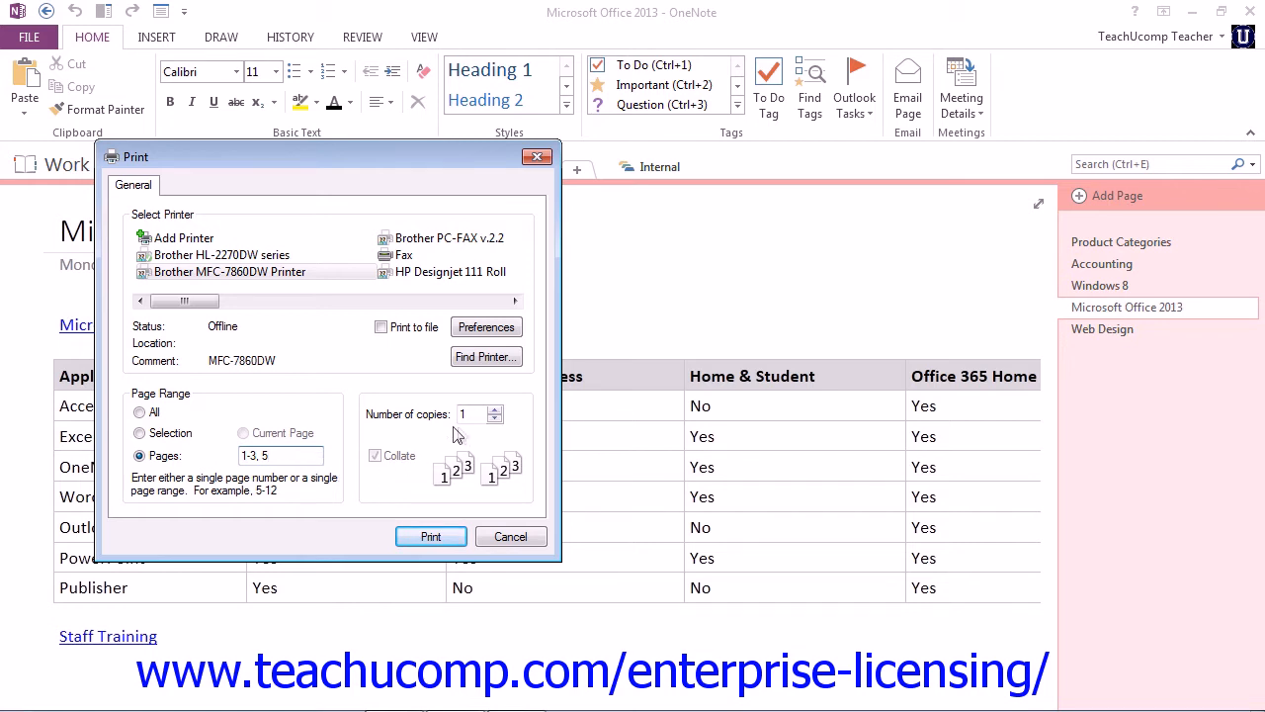
- Raise copies to 3, toggle Collate off and on, then cancel without printing
left_click(470, 414)
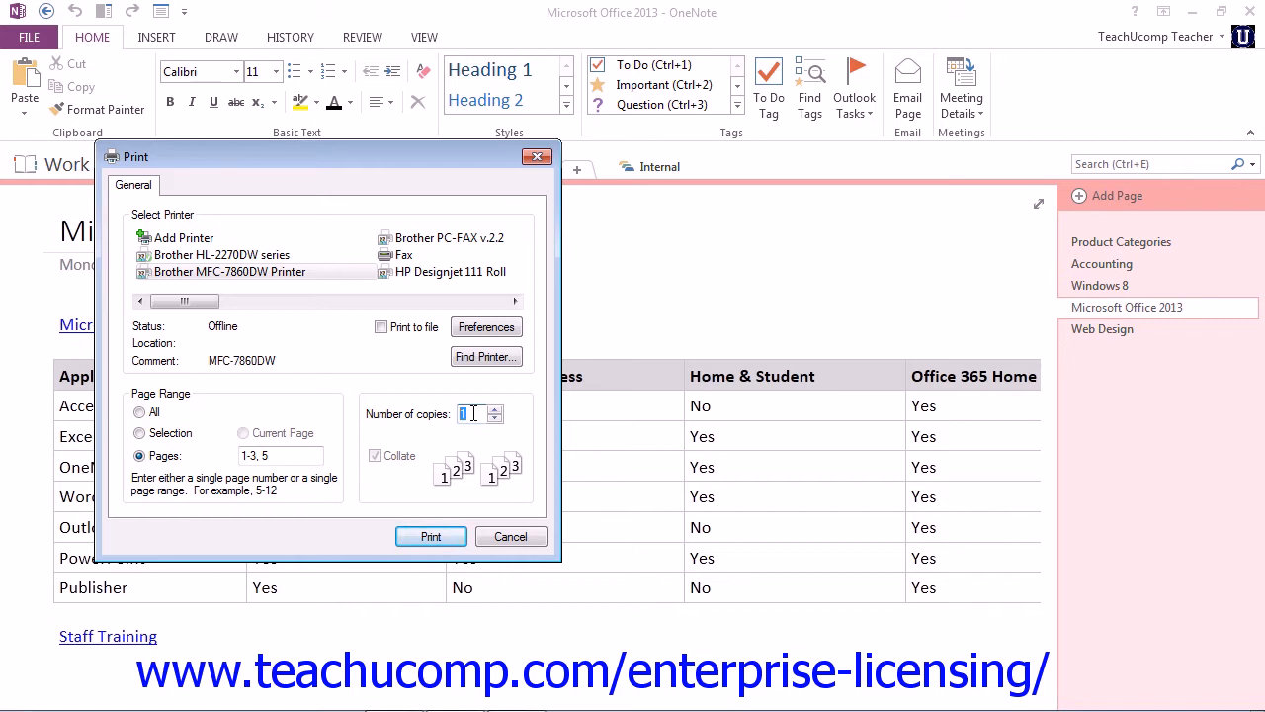
left_click(494, 408)
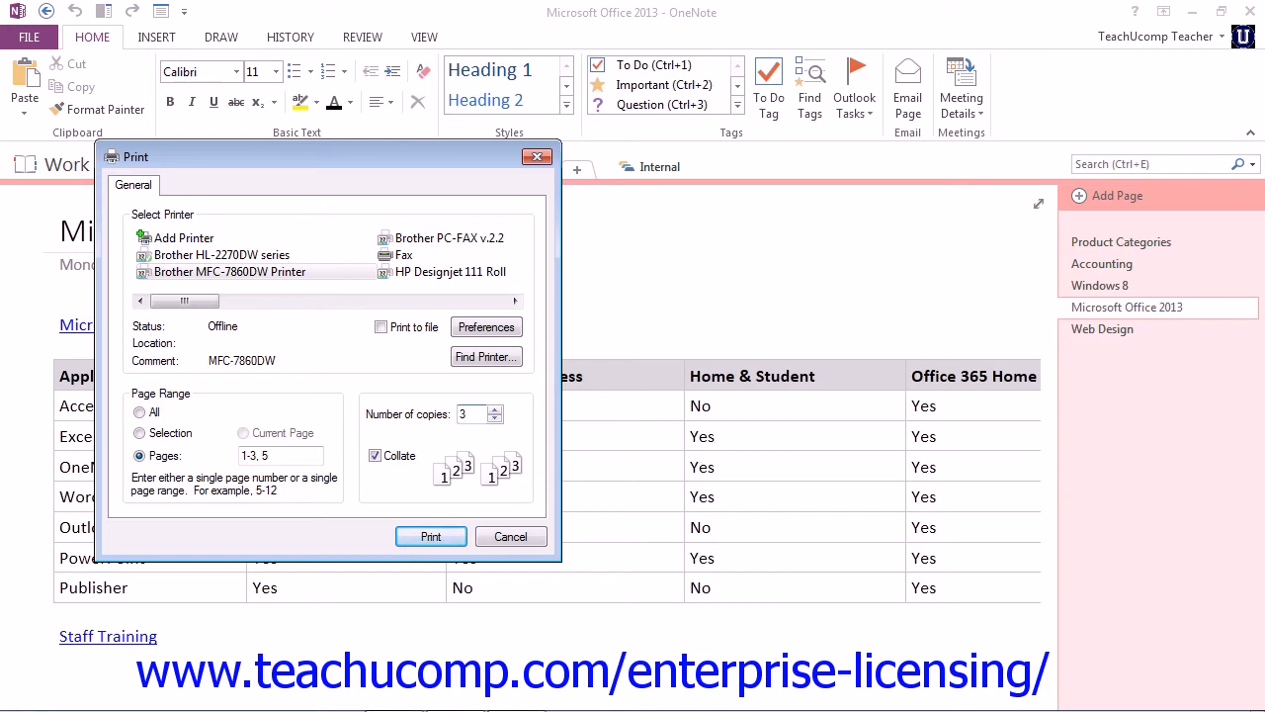
left_click(374, 455)
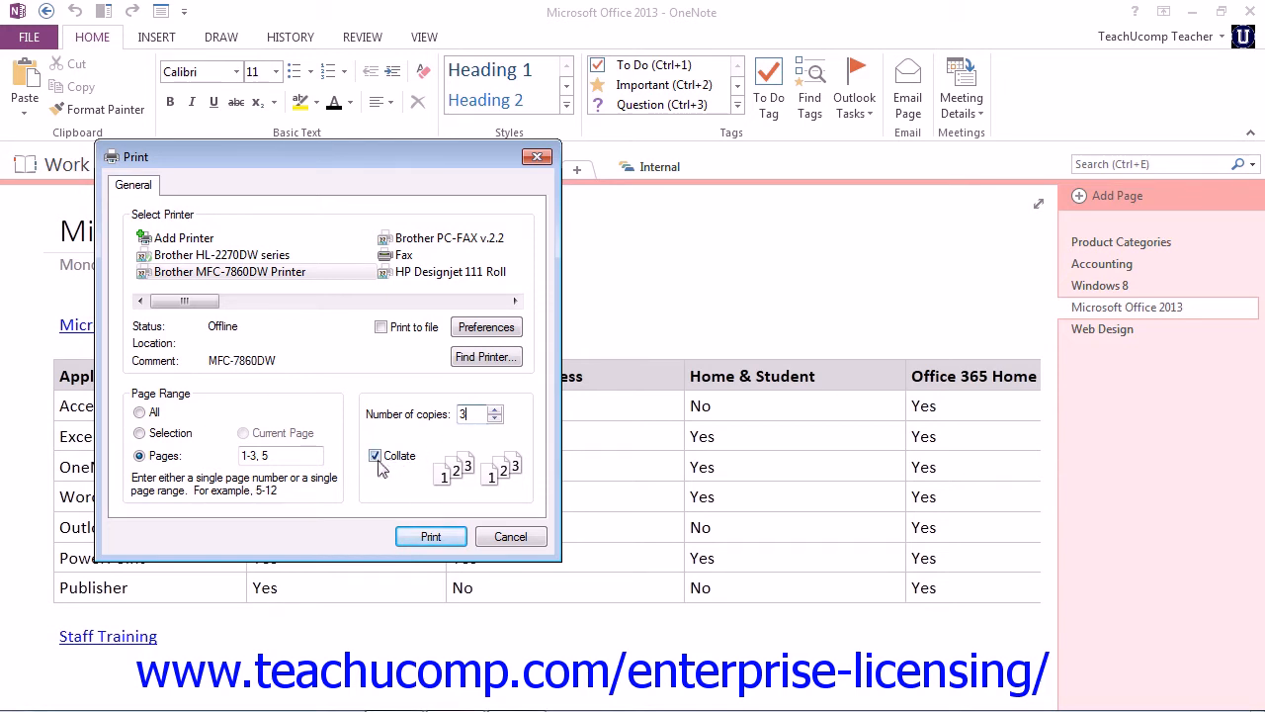
left_click(374, 456)
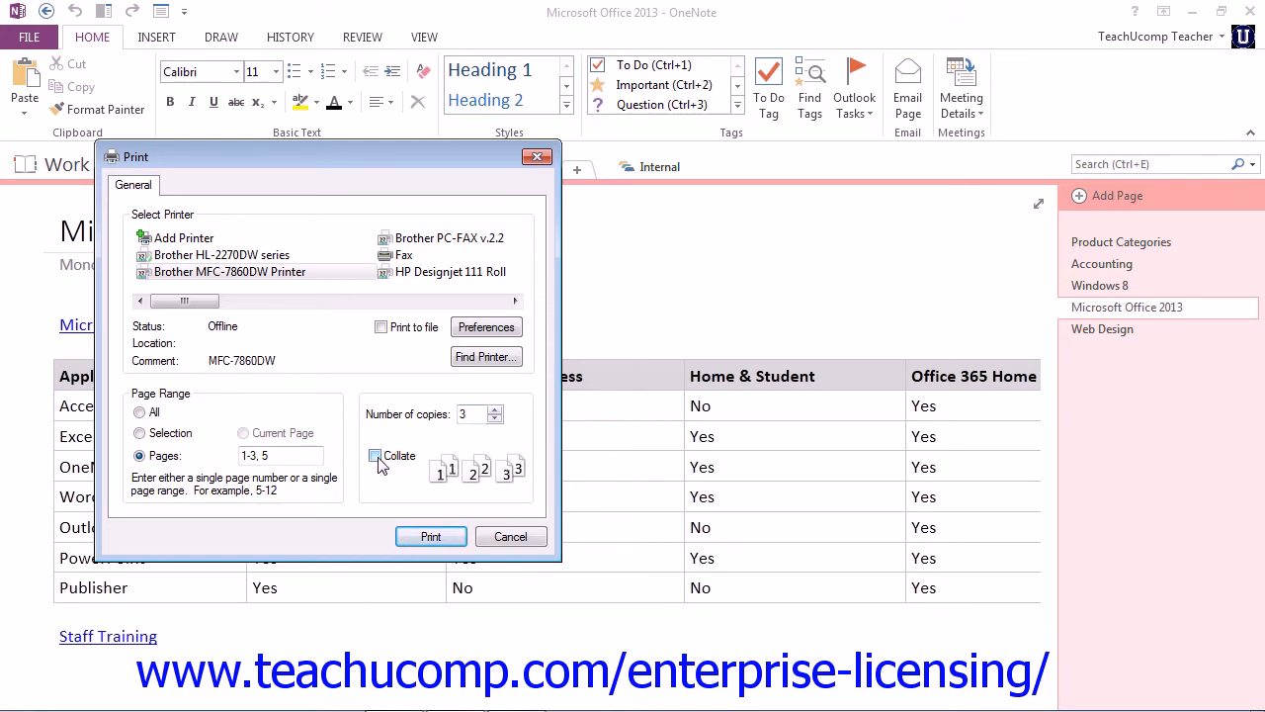
left_click(375, 456)
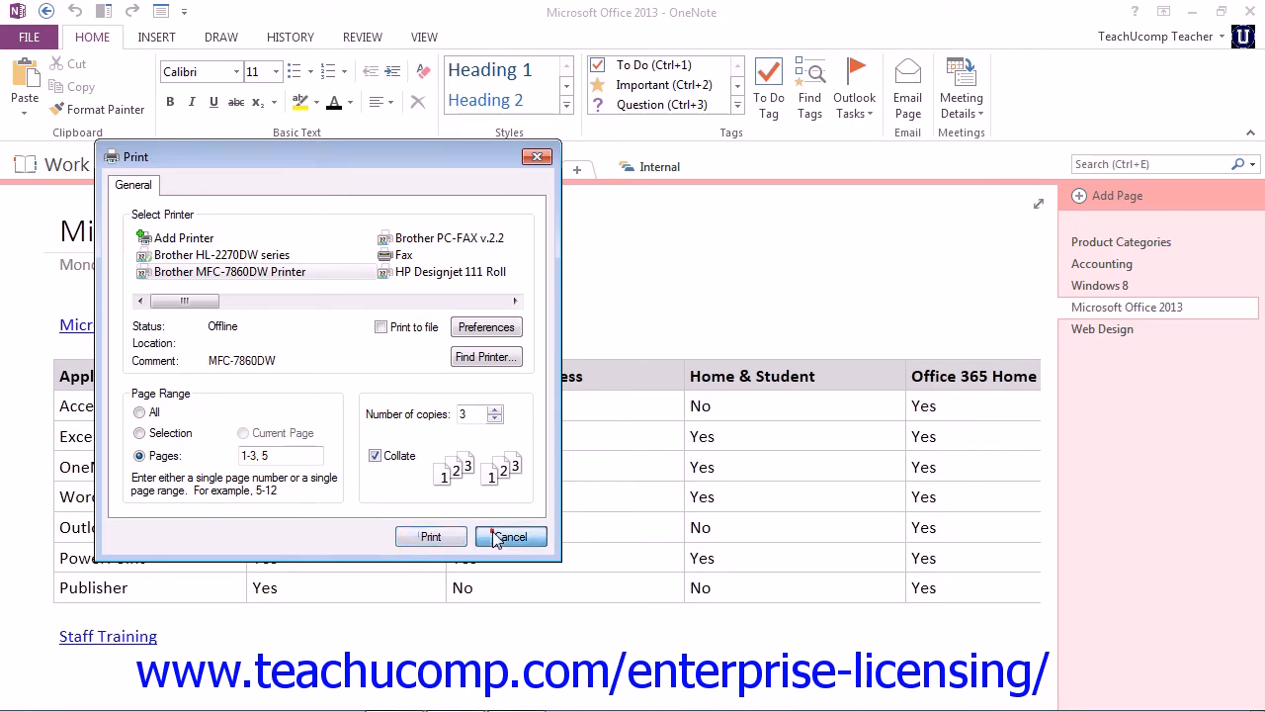
left_click(511, 537)
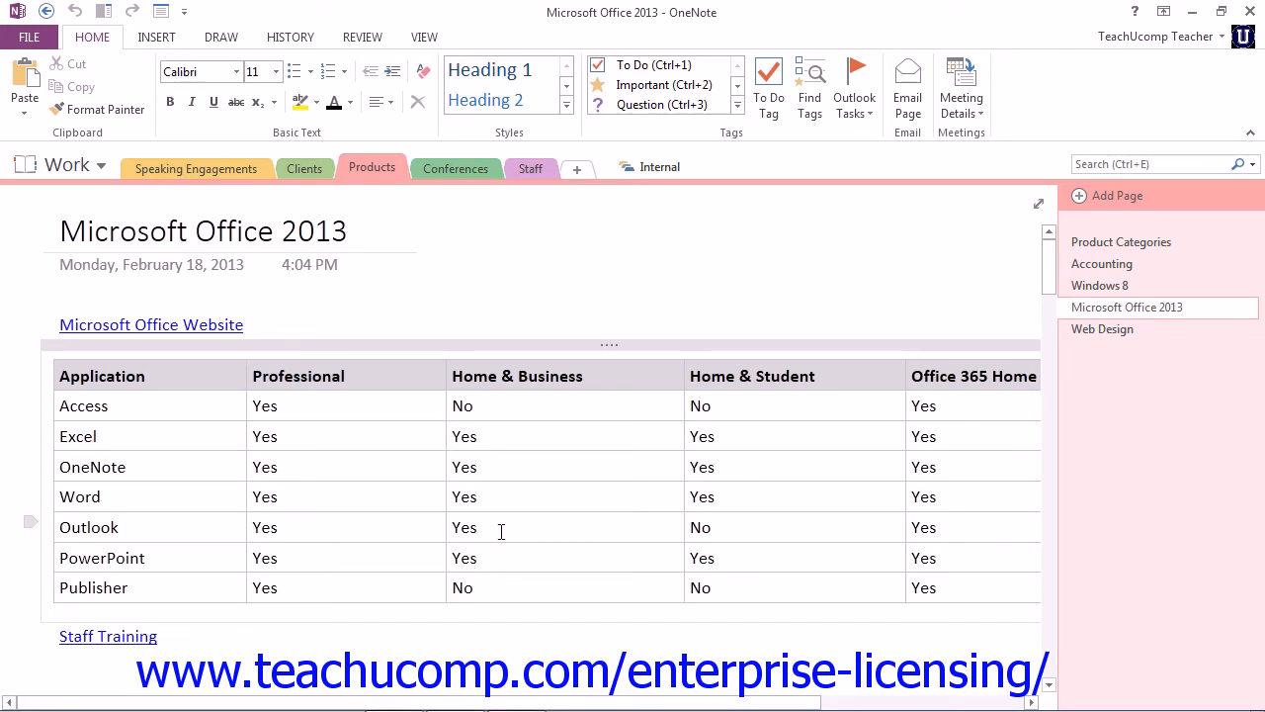
- Open Print Preview and Settings, showing the page split into 4 printed pages
left_click(503, 249)
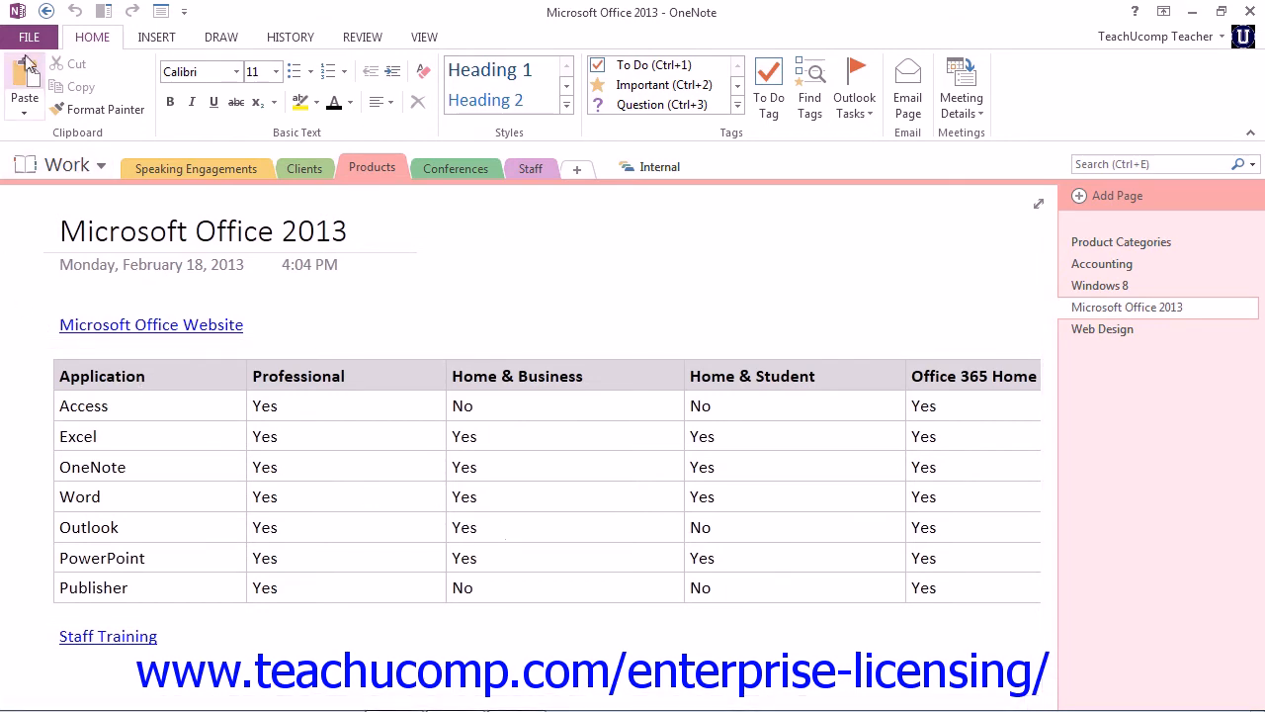
left_click(29, 36)
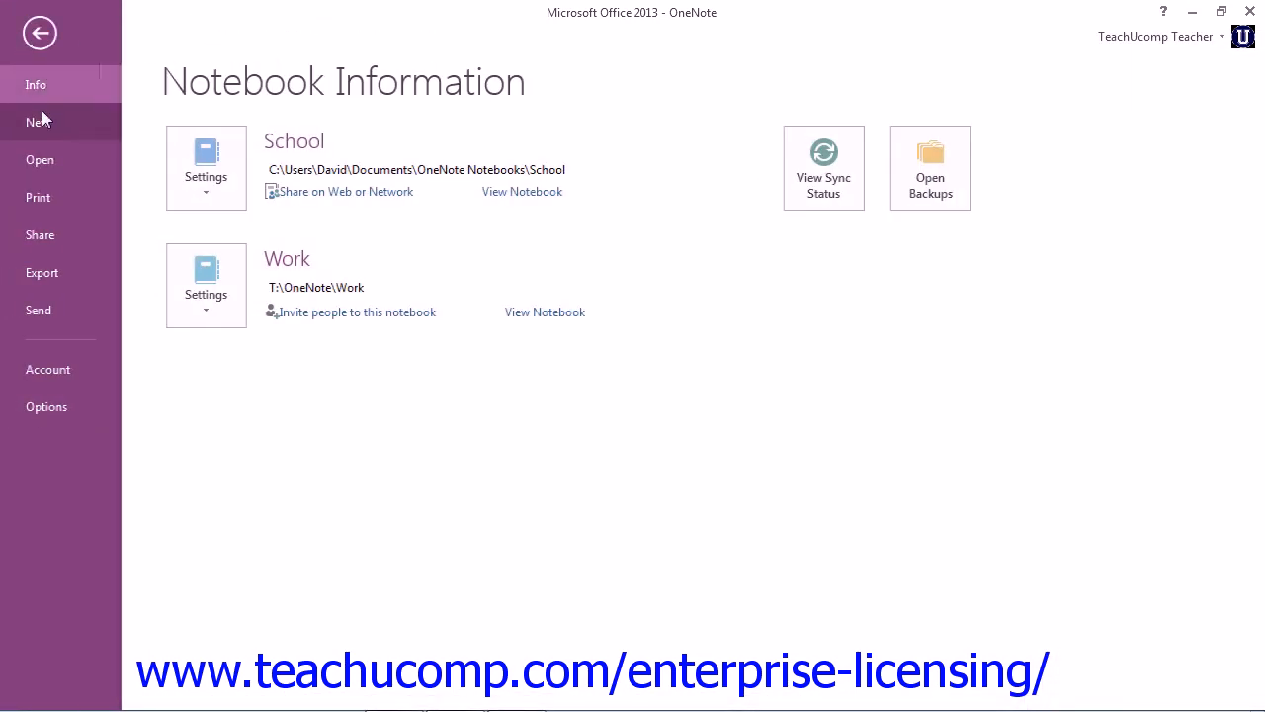
left_click(38, 197)
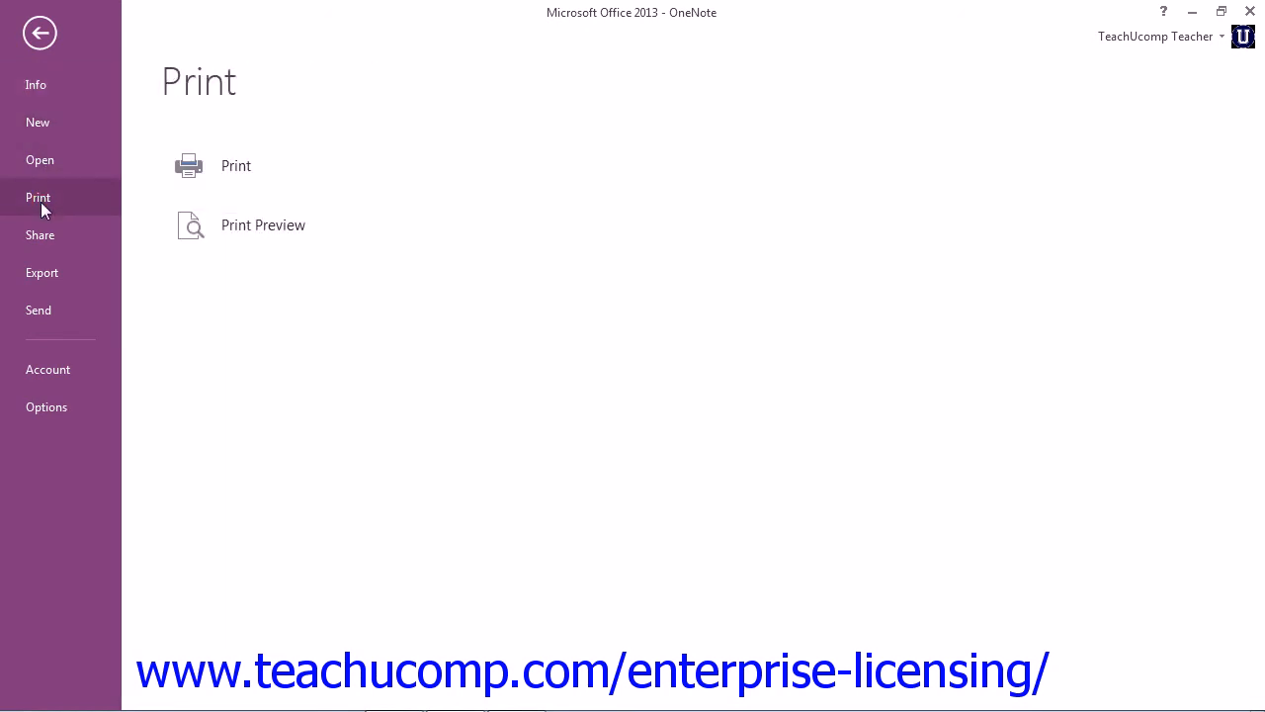
left_click(40, 33)
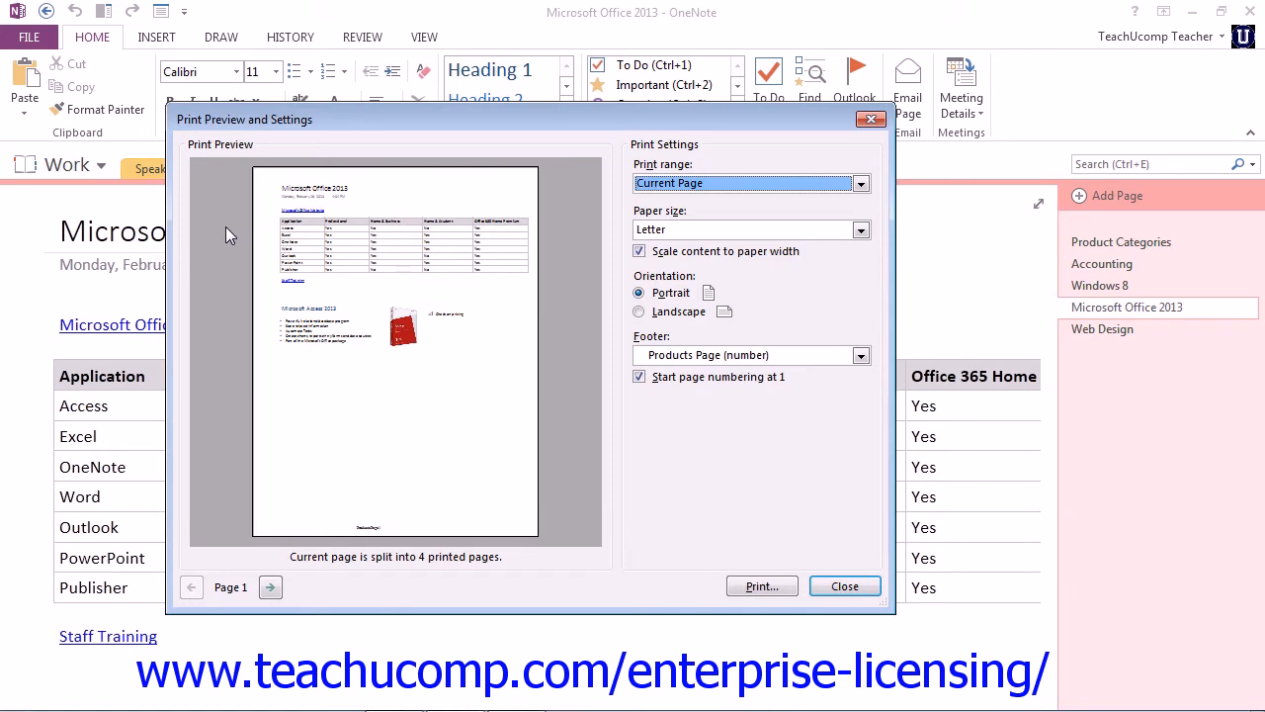
mouse_move(247, 250)
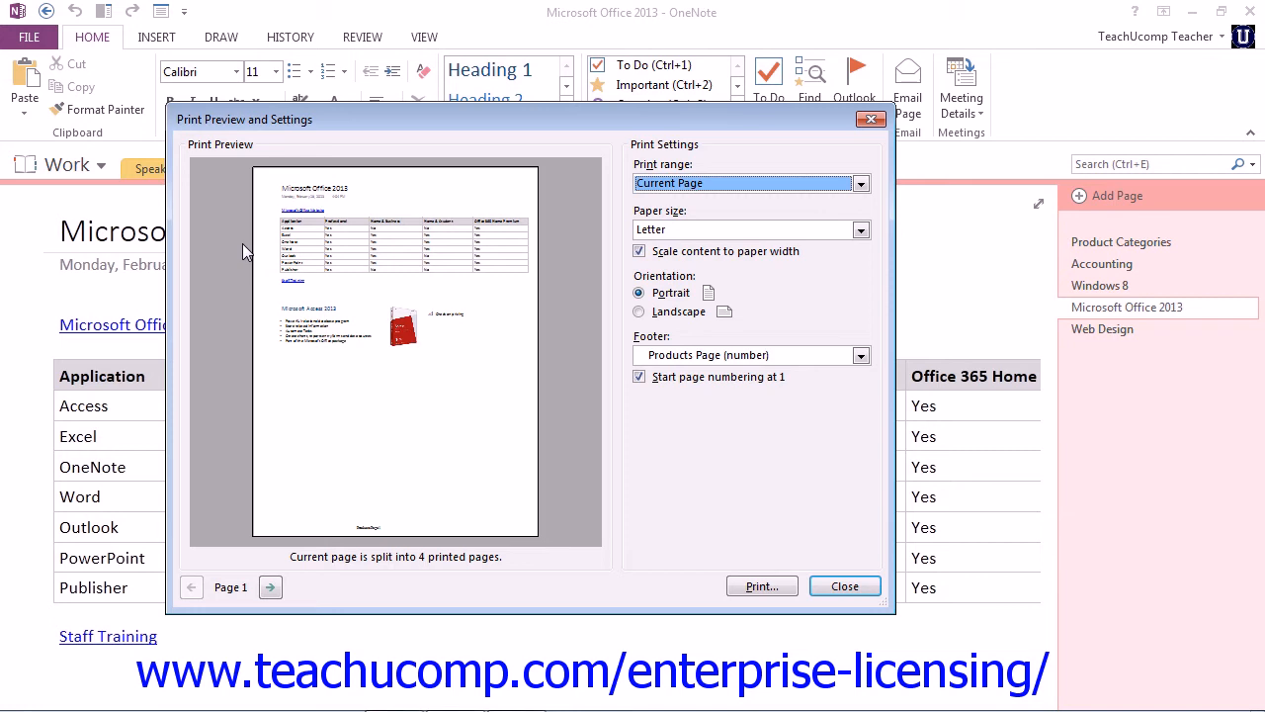
mouse_move(315, 253)
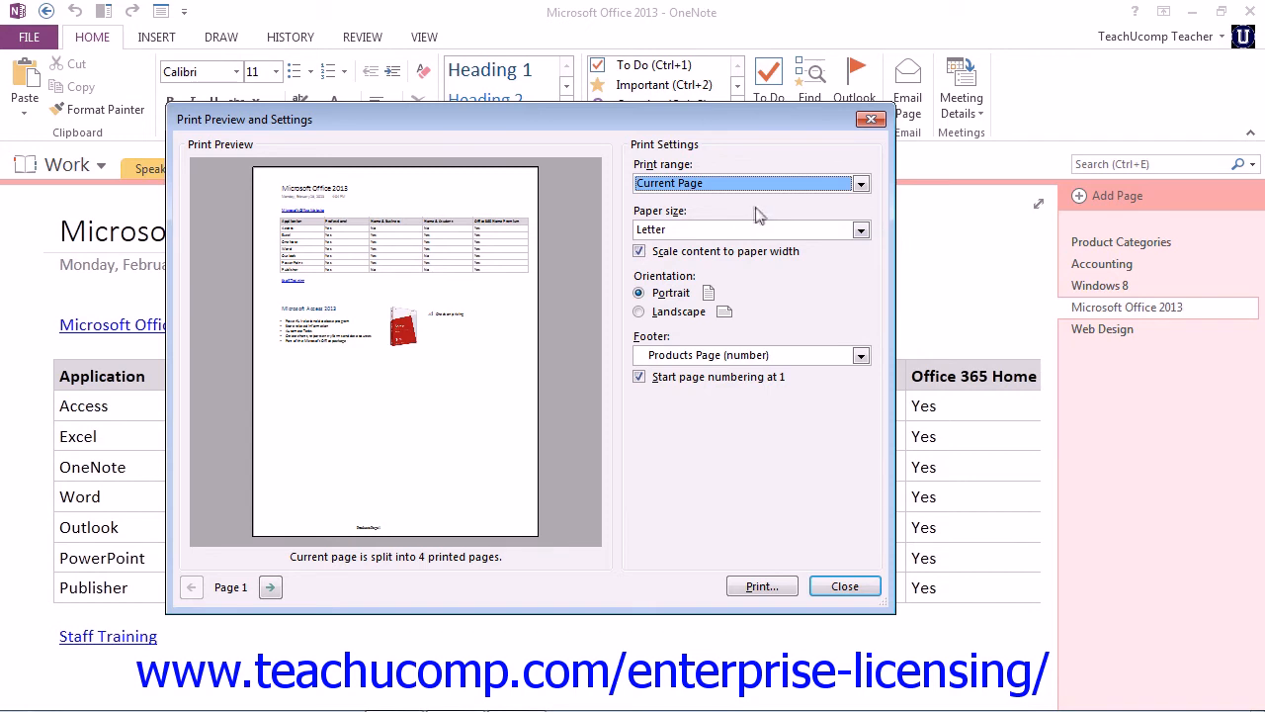
mouse_move(751, 213)
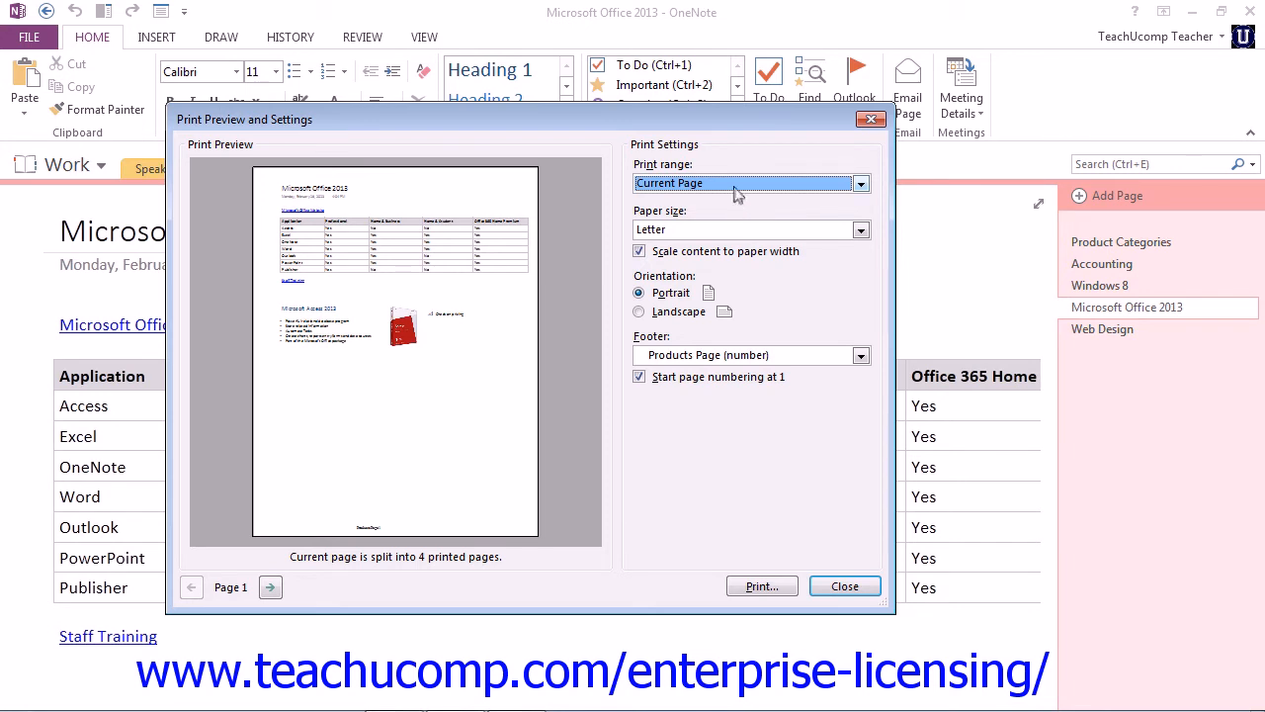
- Try Current Section as the print range, then choose Page Group
left_click(859, 183)
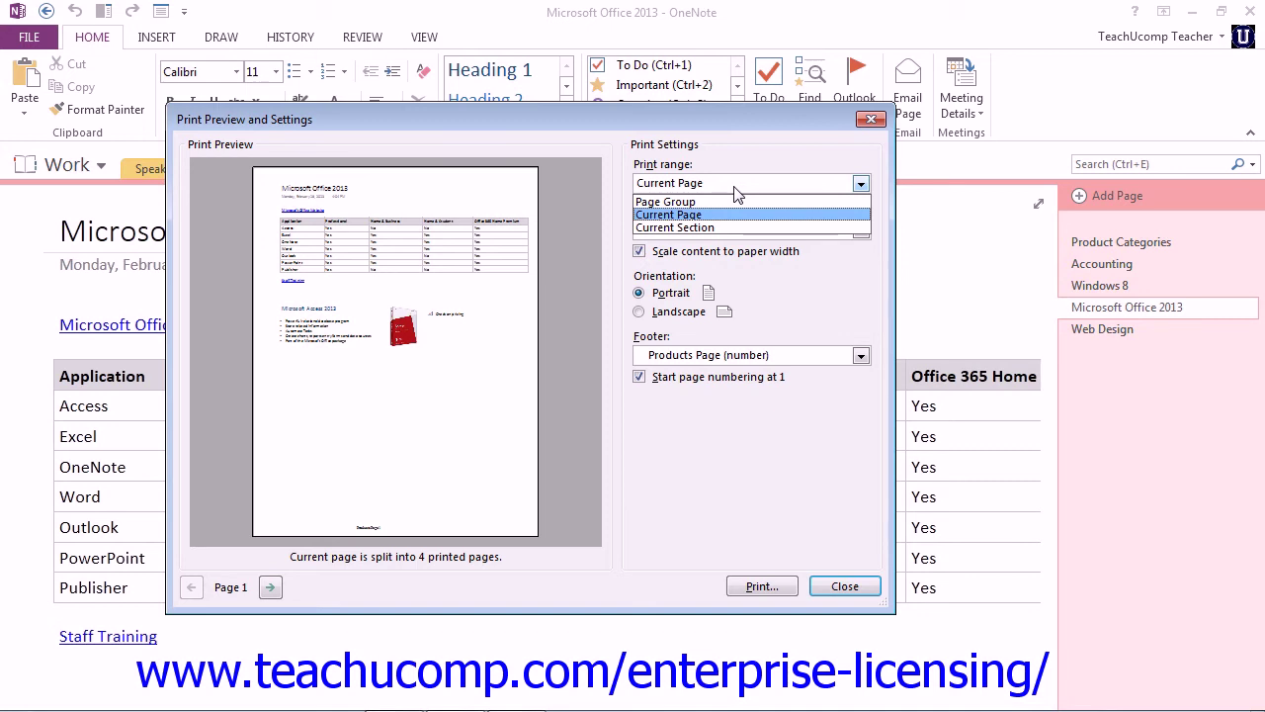
left_click(675, 228)
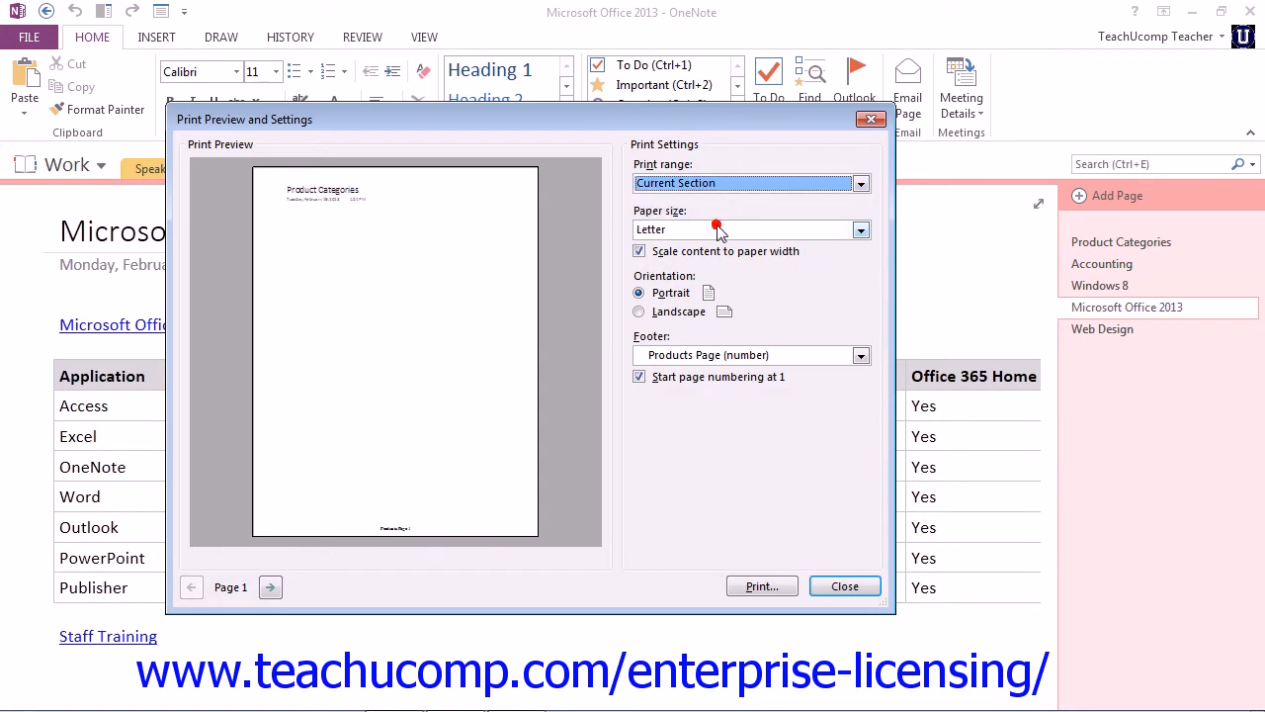
left_click(859, 183)
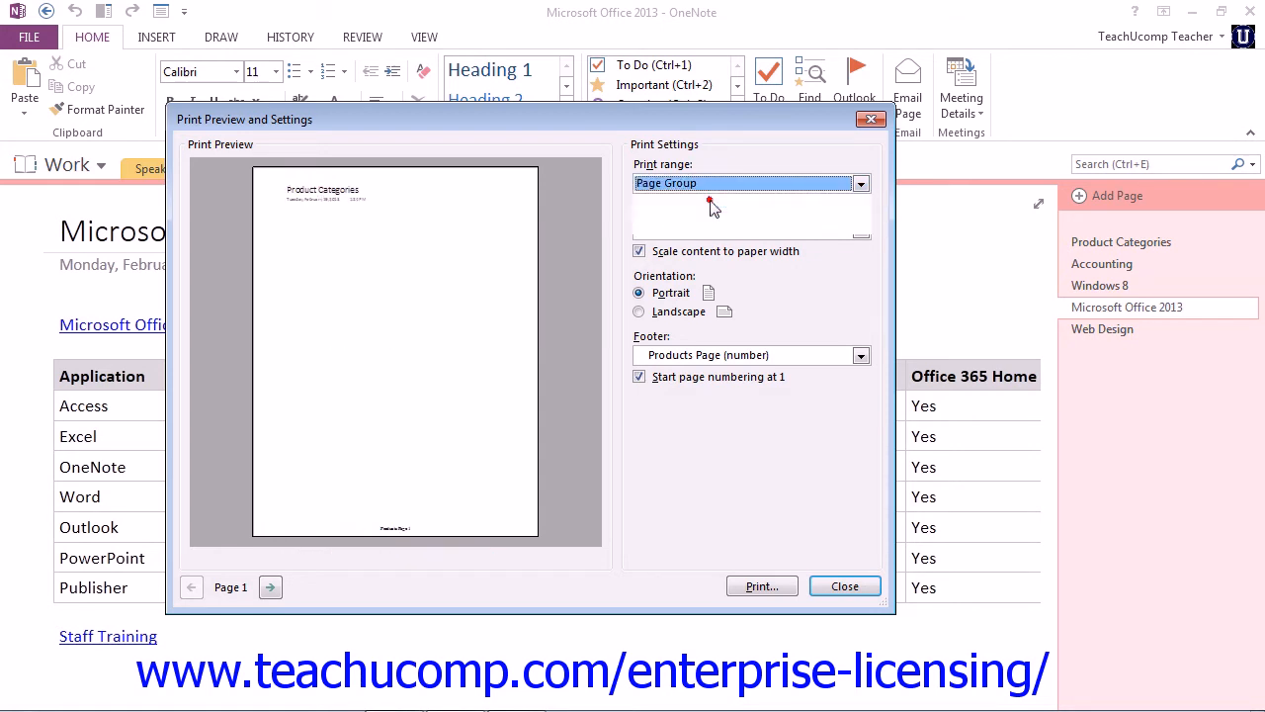
left_click(859, 183)
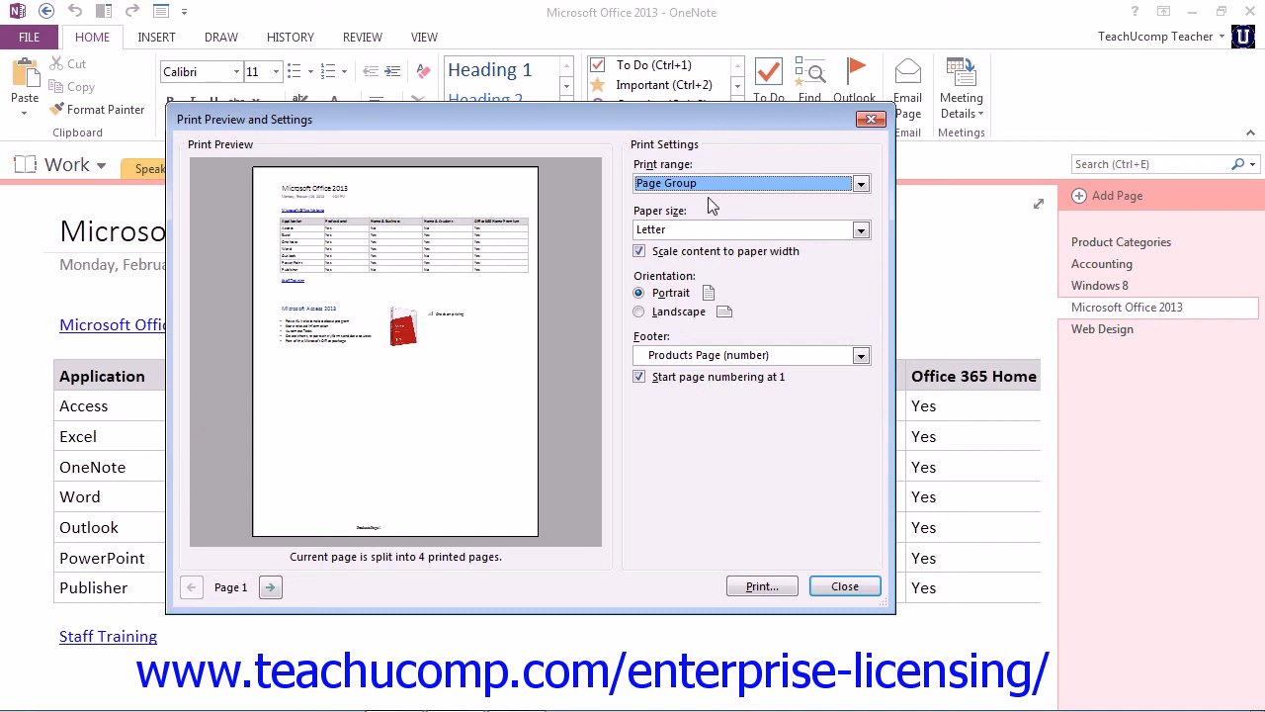
mouse_move(578, 262)
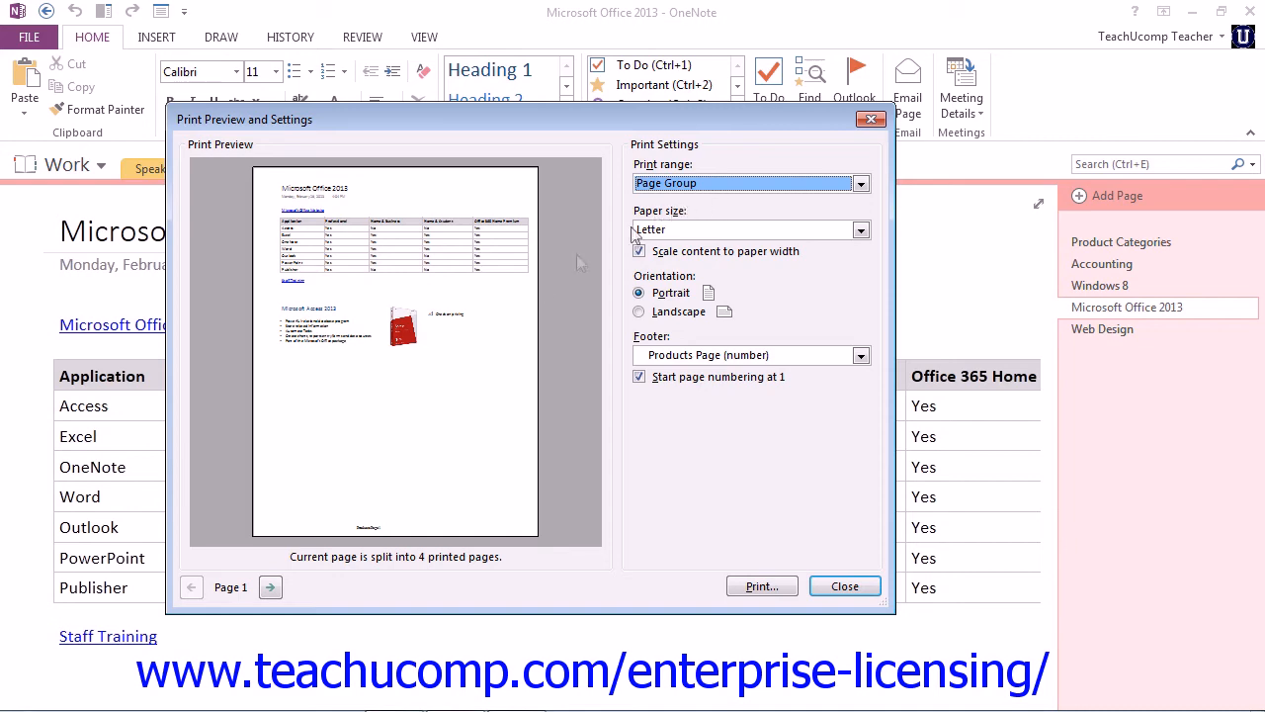
left_click(270, 586)
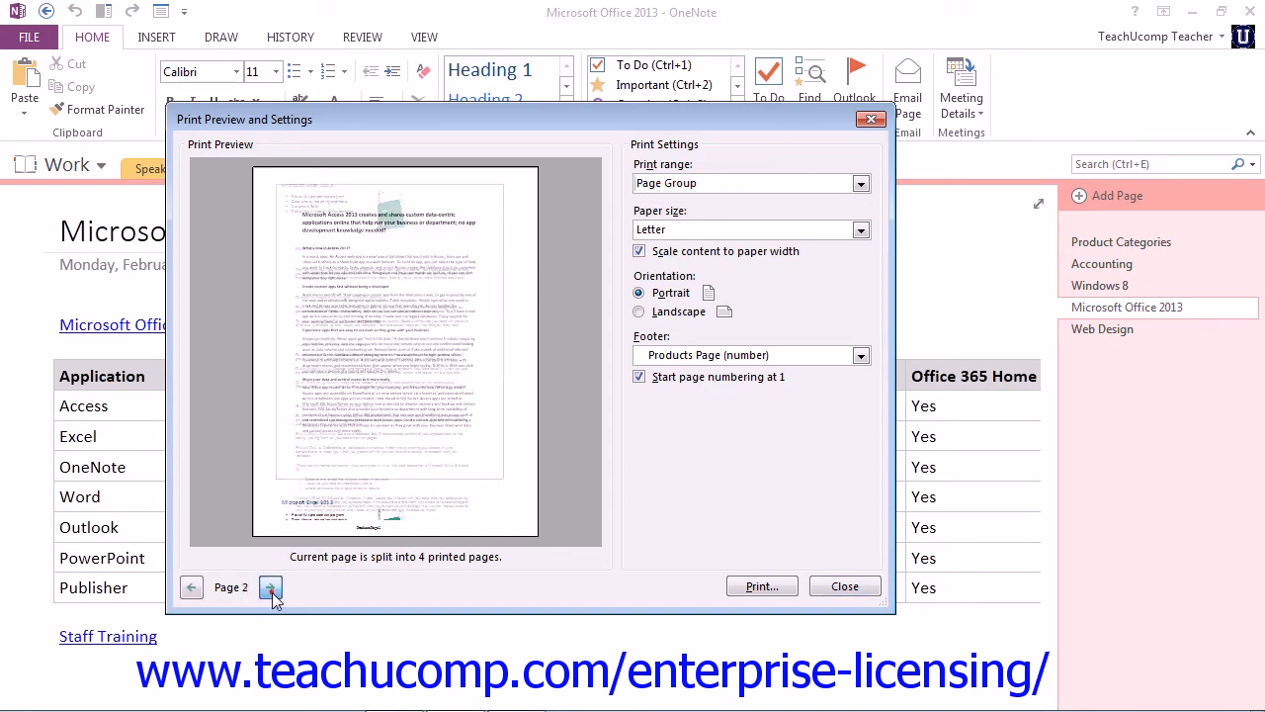
left_click(191, 588)
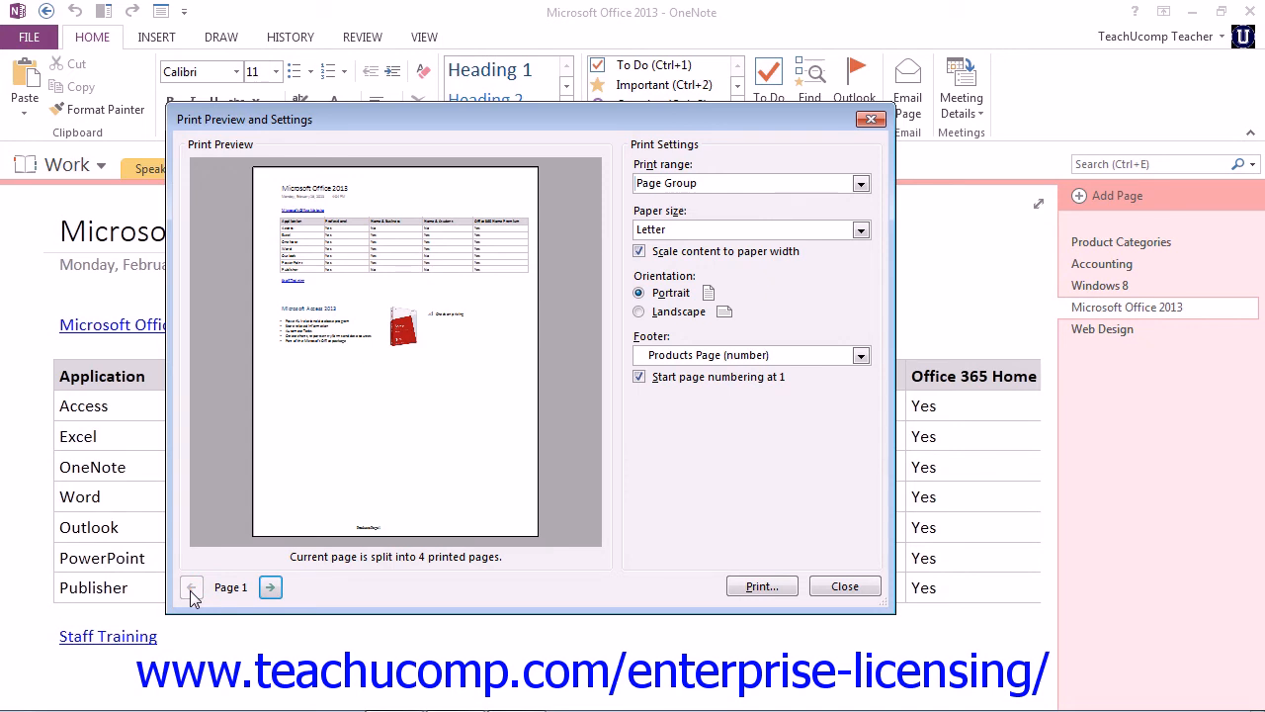
mouse_move(273, 571)
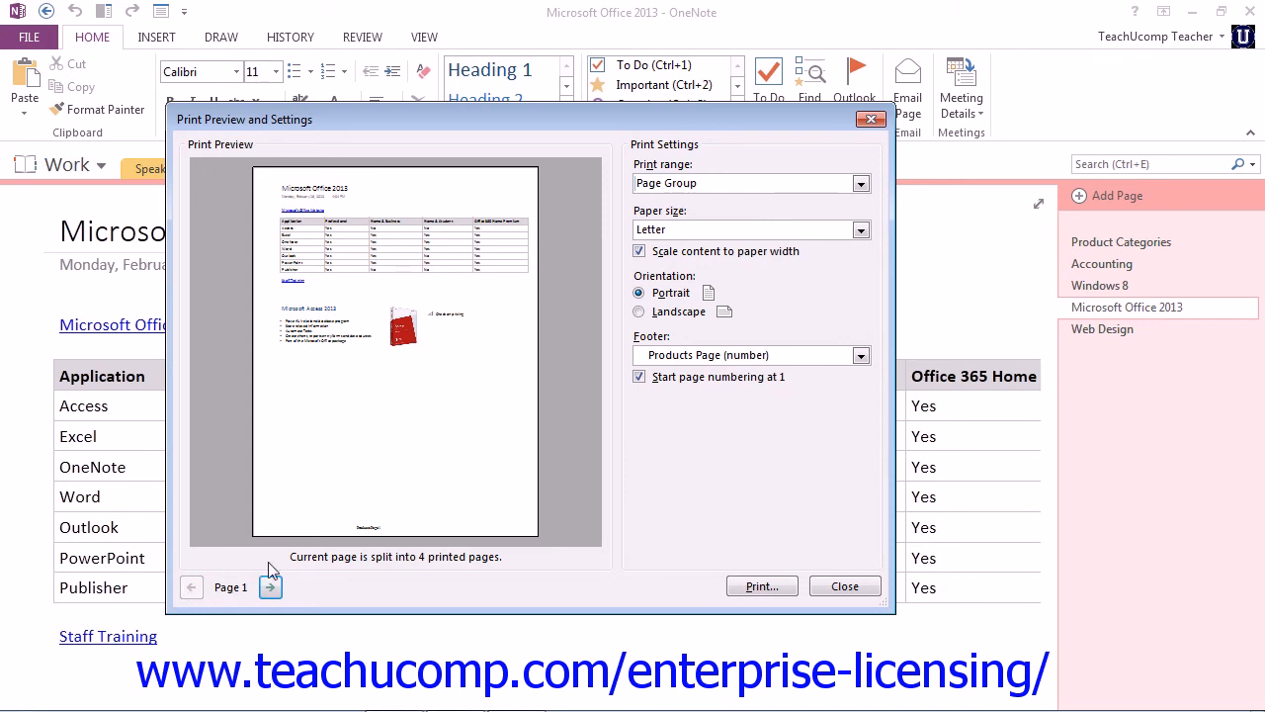
left_click(858, 229)
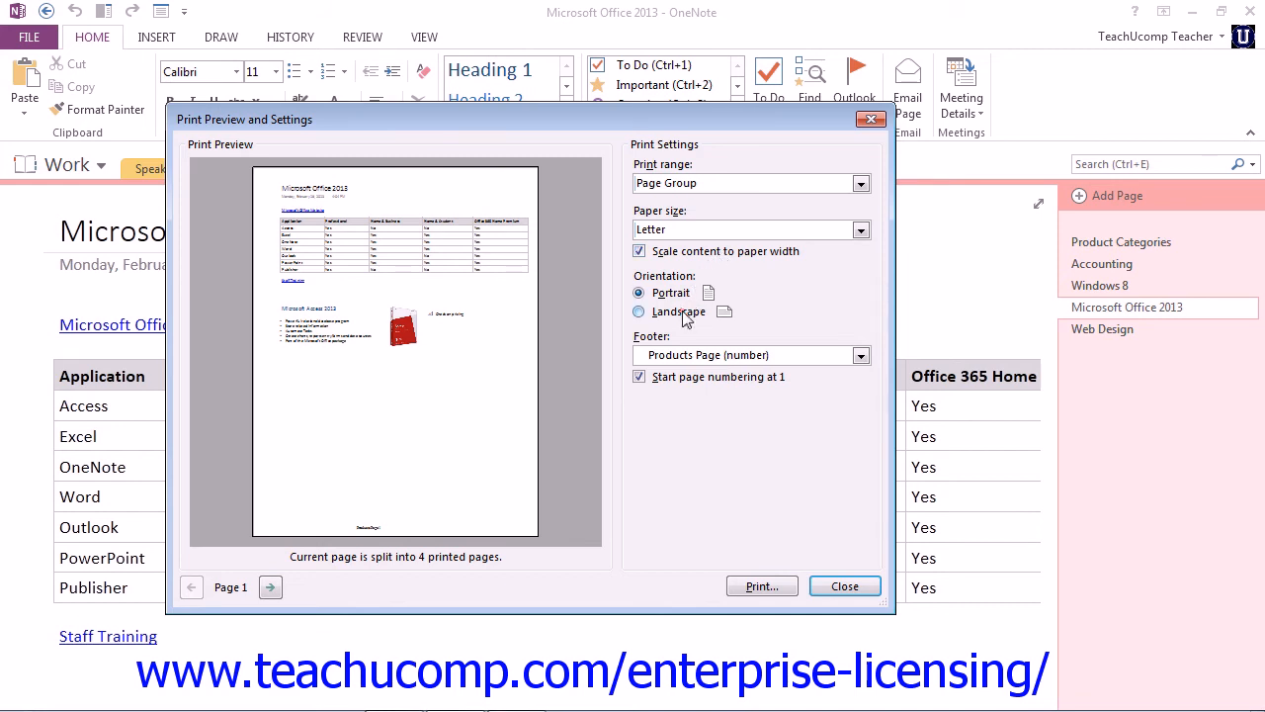
- Expand the Footer list, with Products Page (number) still selected
left_click(639, 293)
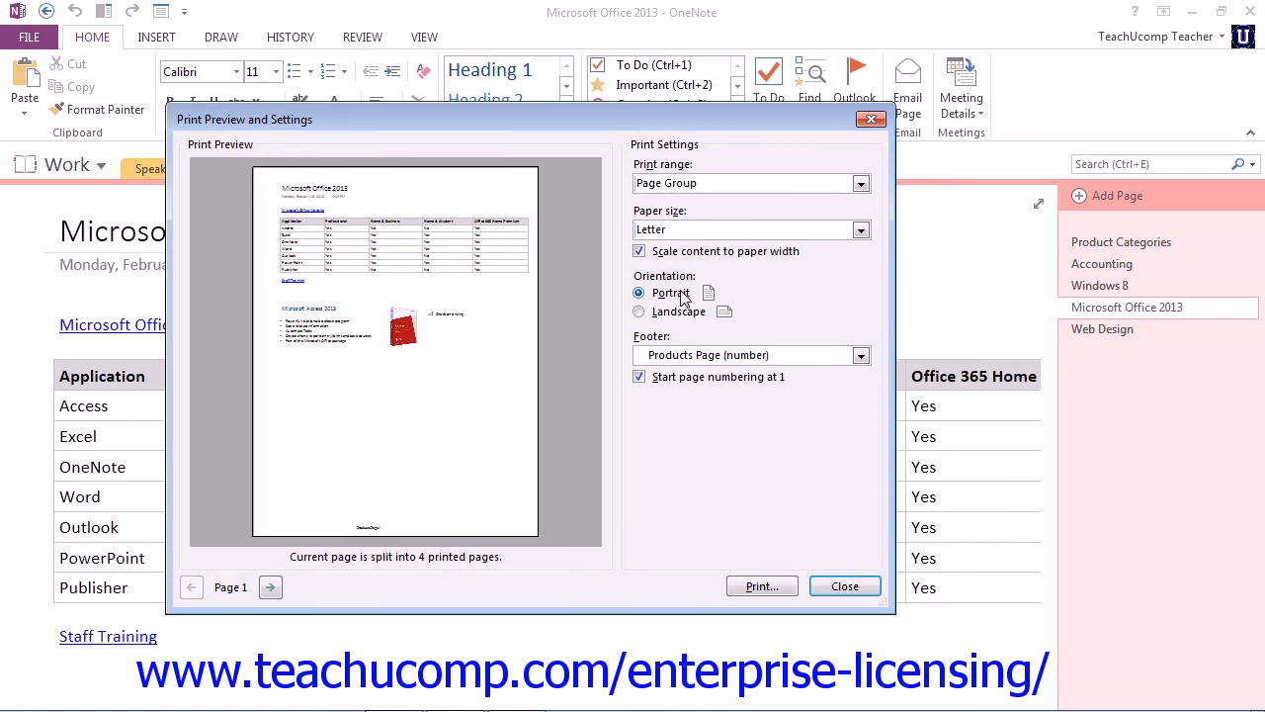
mouse_move(708, 355)
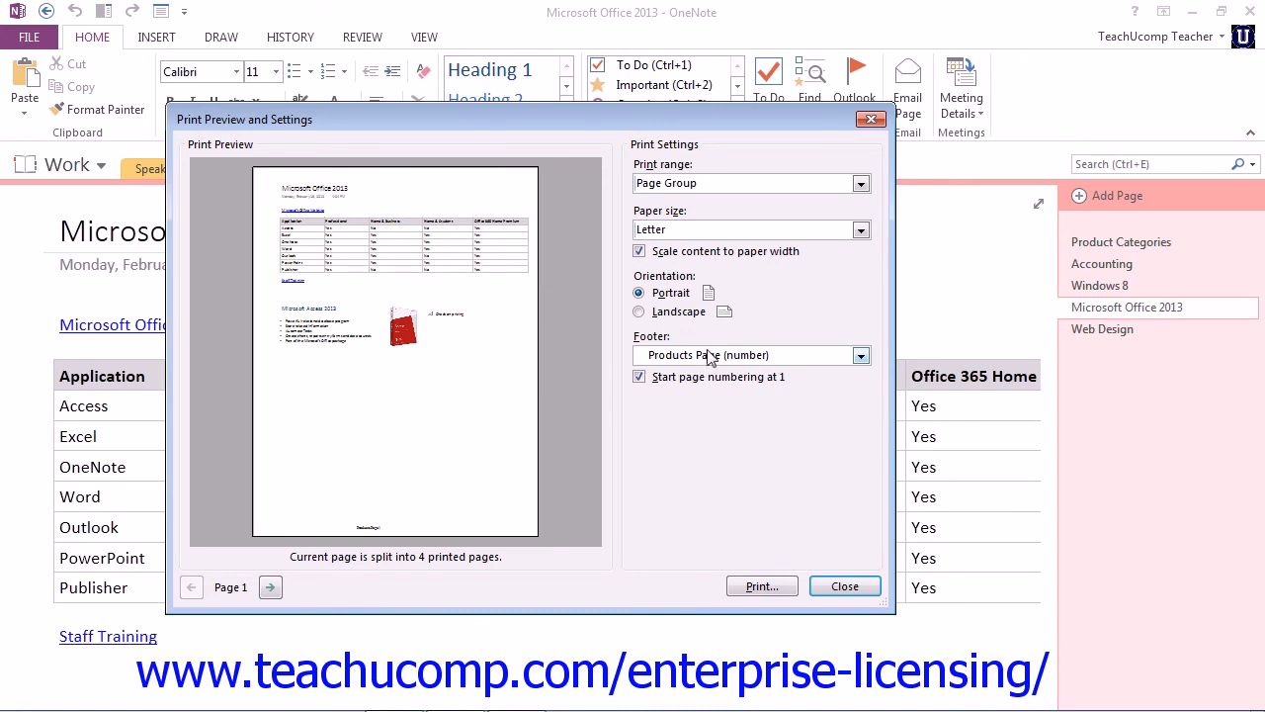
left_click(858, 355)
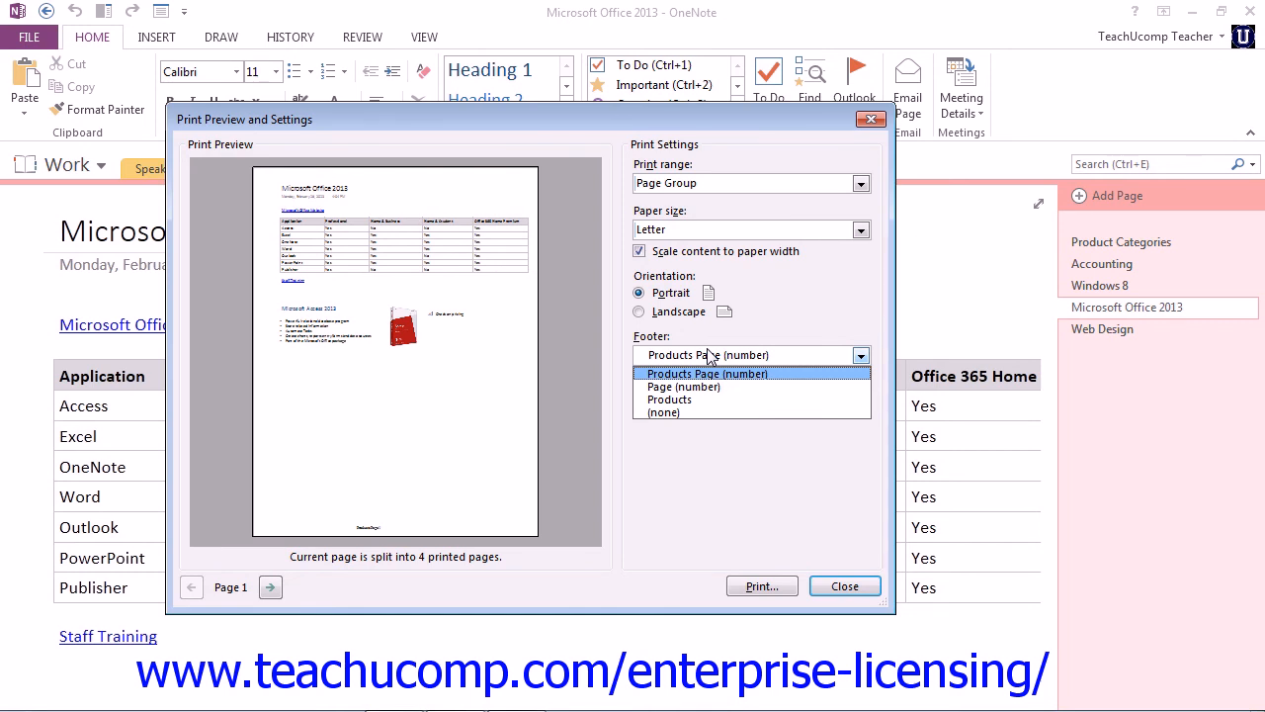
- Set the footer to (none) and continue to the Print dialog
left_click(662, 413)
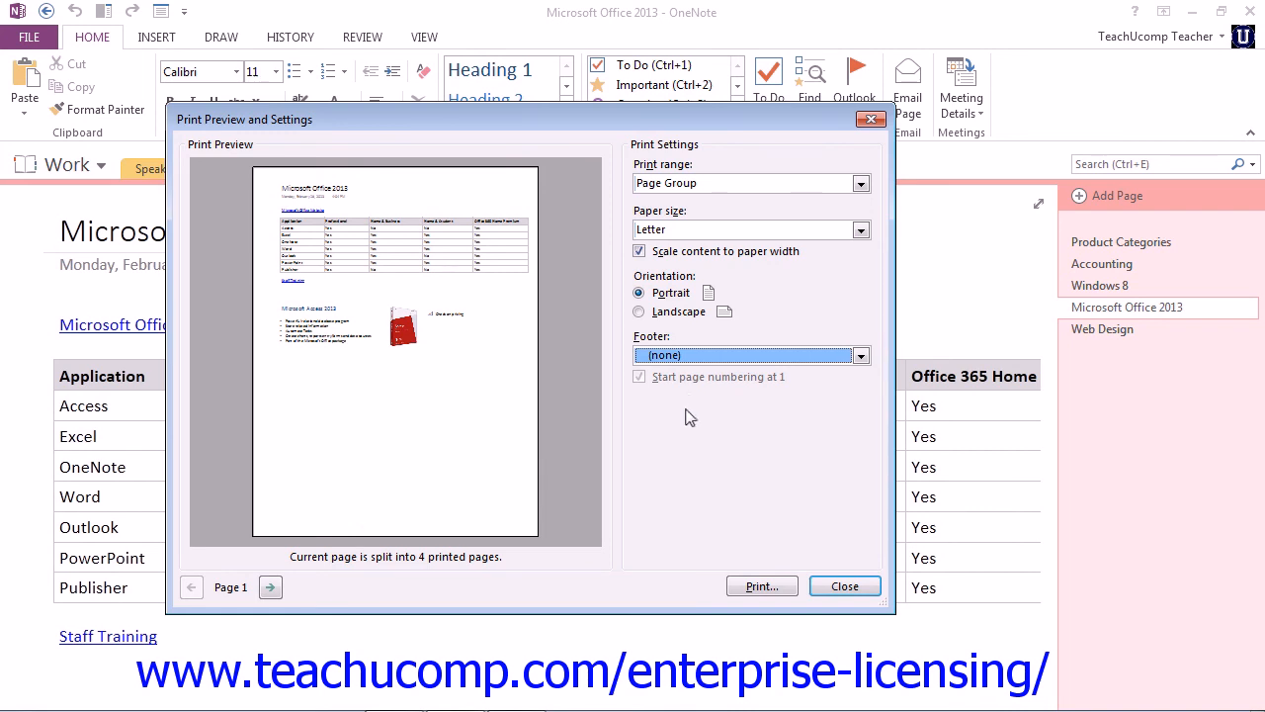
left_click(761, 586)
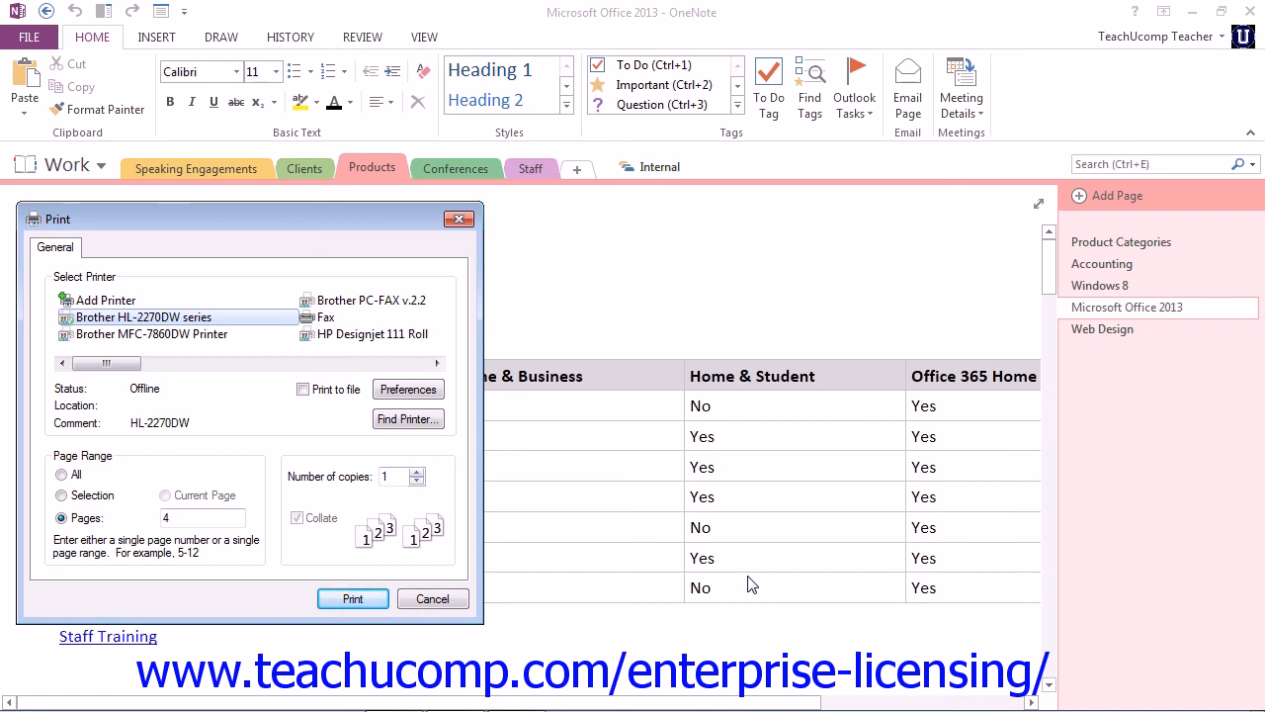
mouse_move(513, 596)
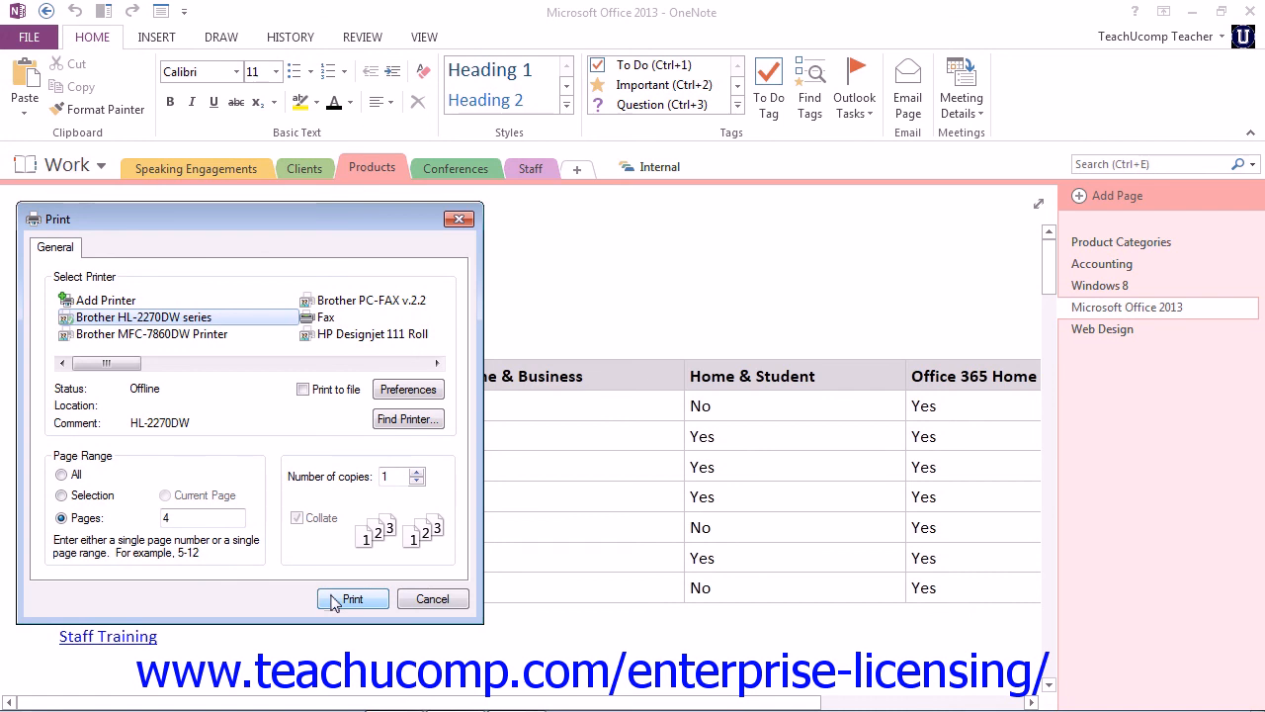
- Print page 4 on the Brother HL-2270DW series printer
left_click(352, 599)
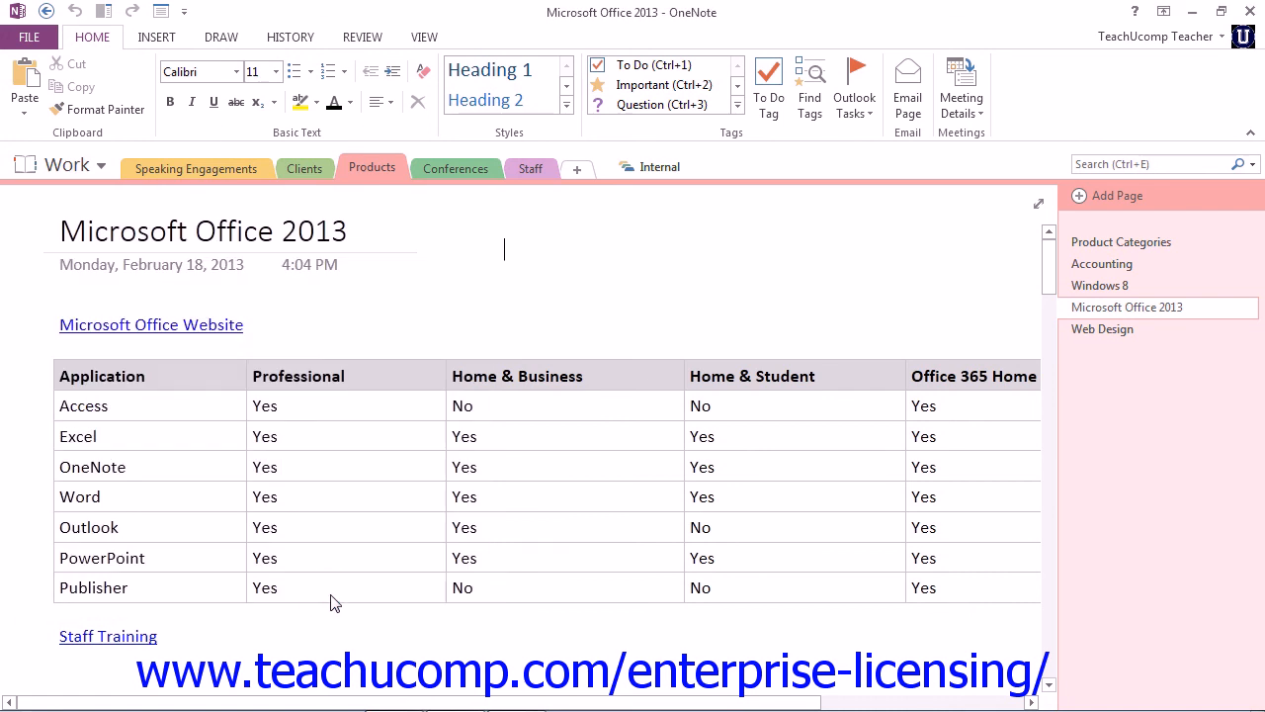